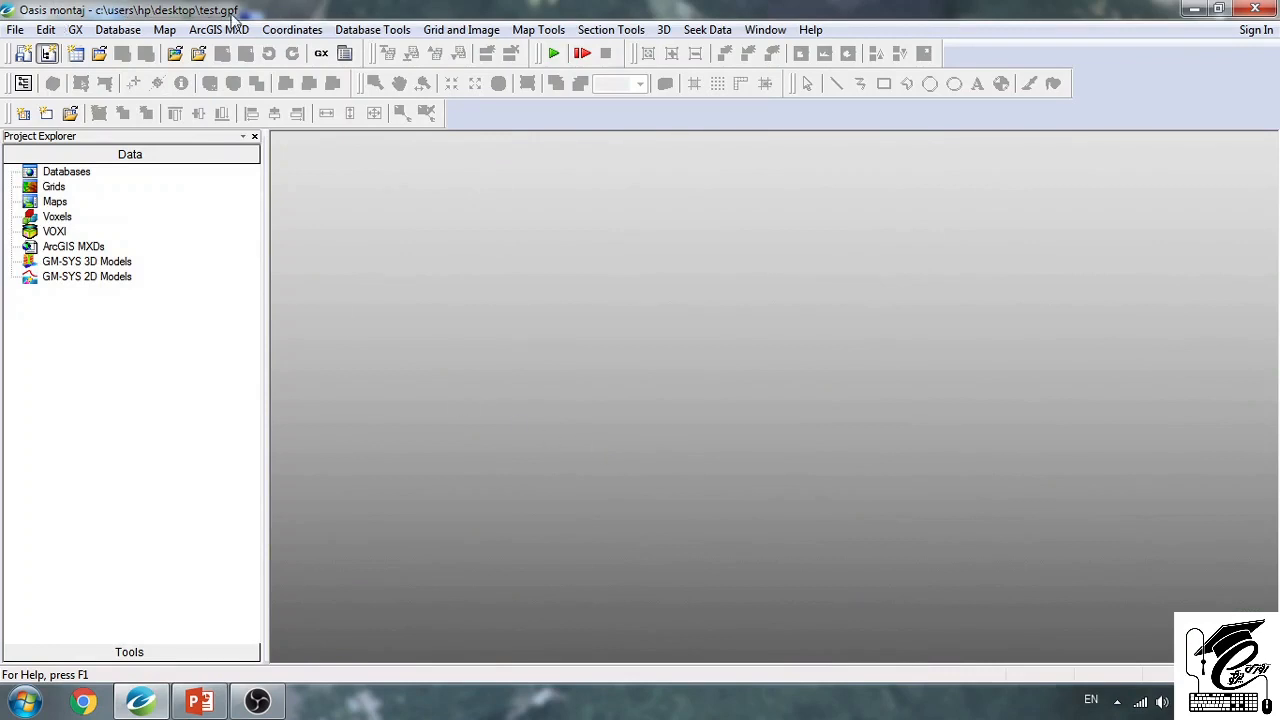
mouse_move(204, 256)
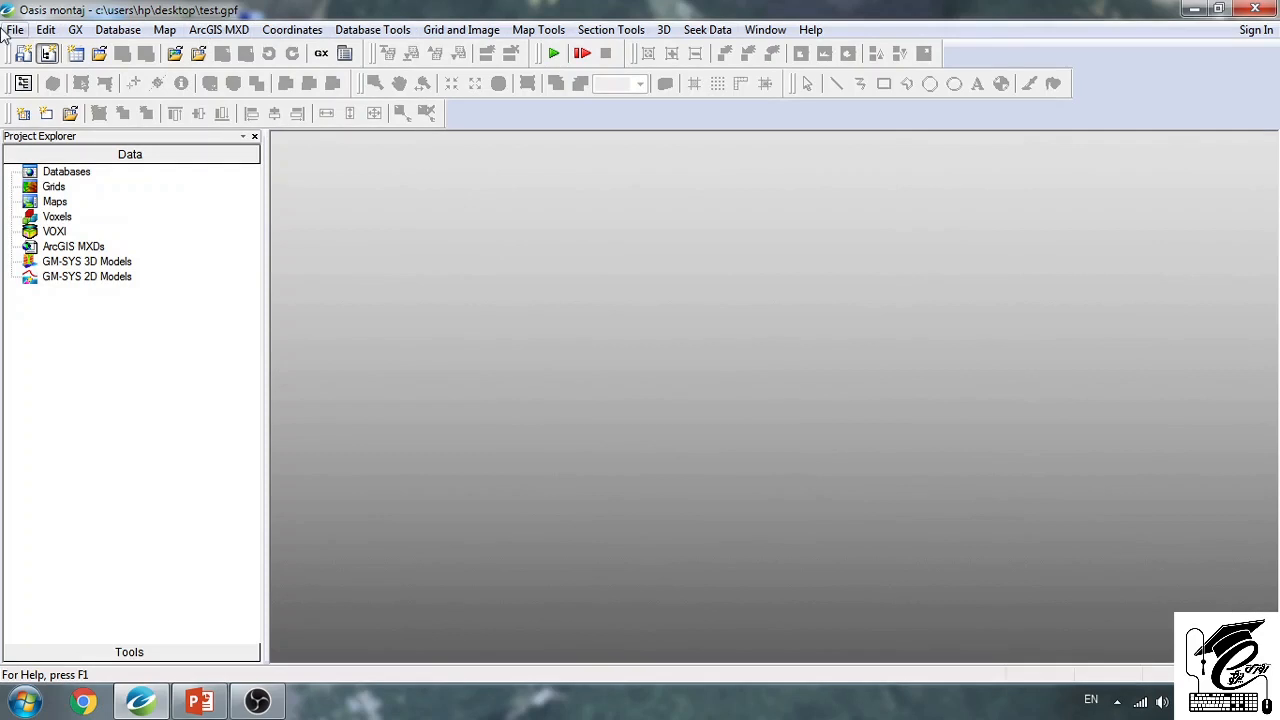
mouse_move(391, 291)
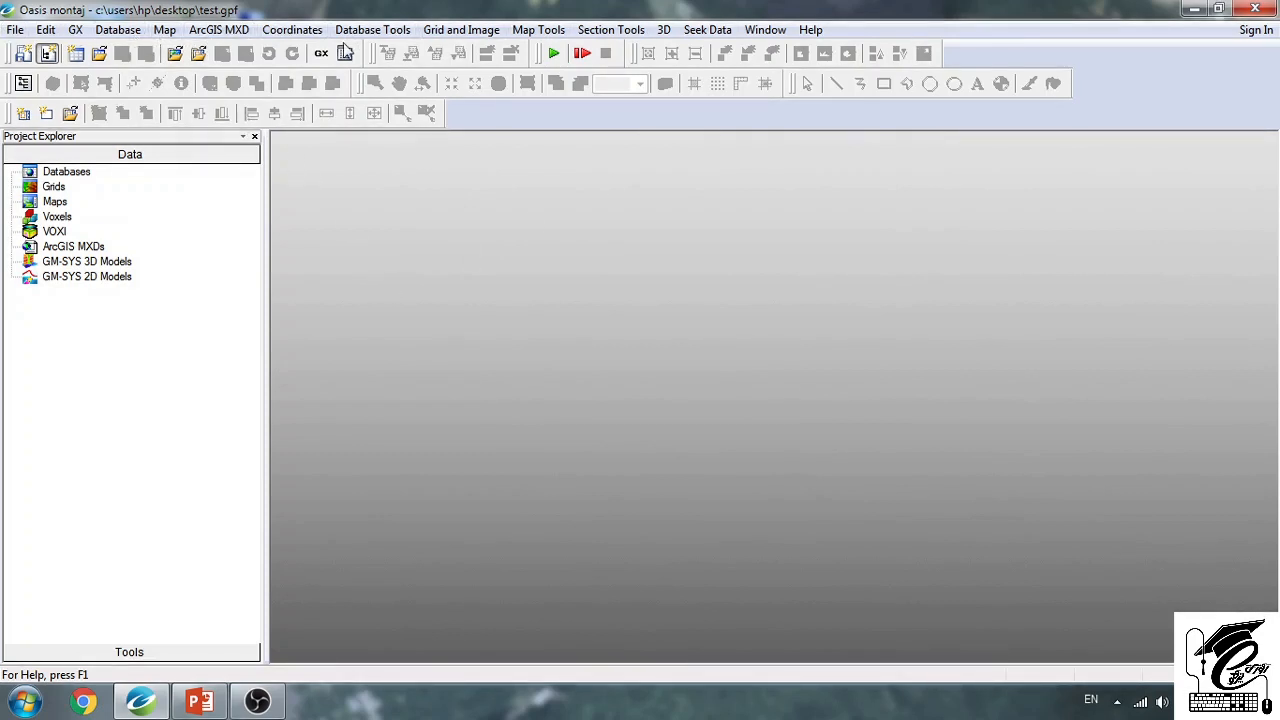
mouse_move(493, 297)
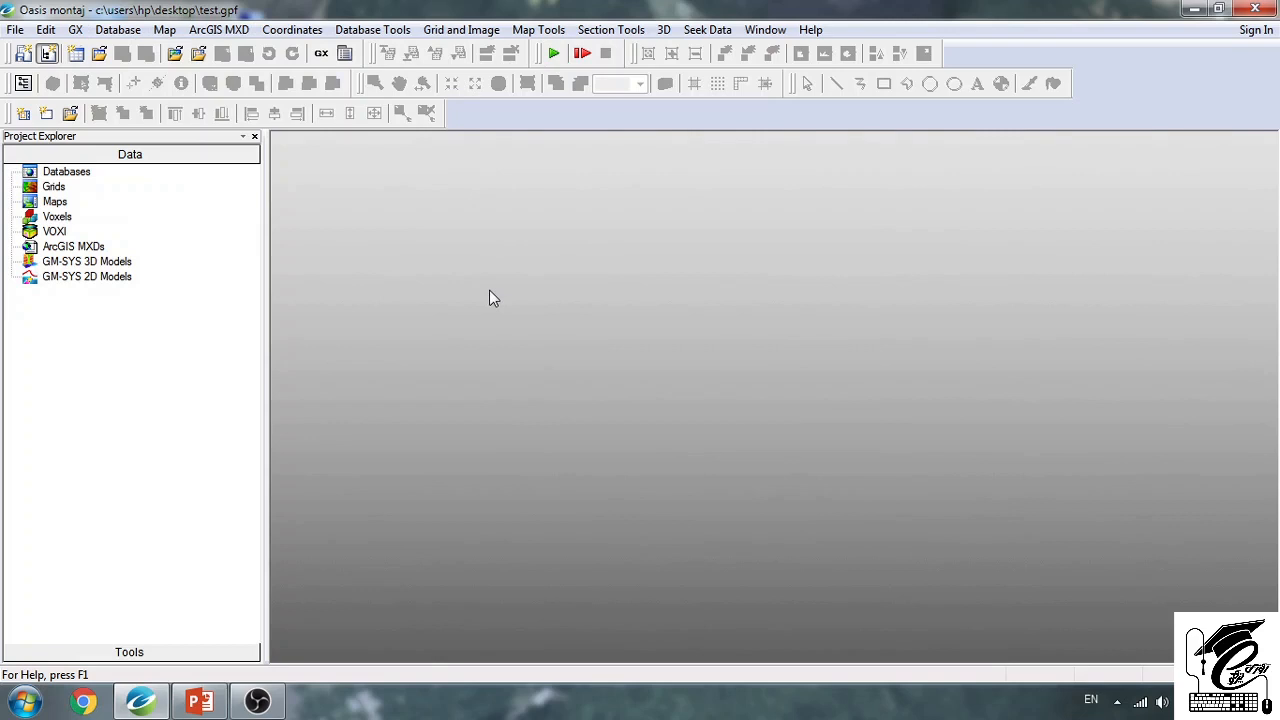
mouse_move(463, 264)
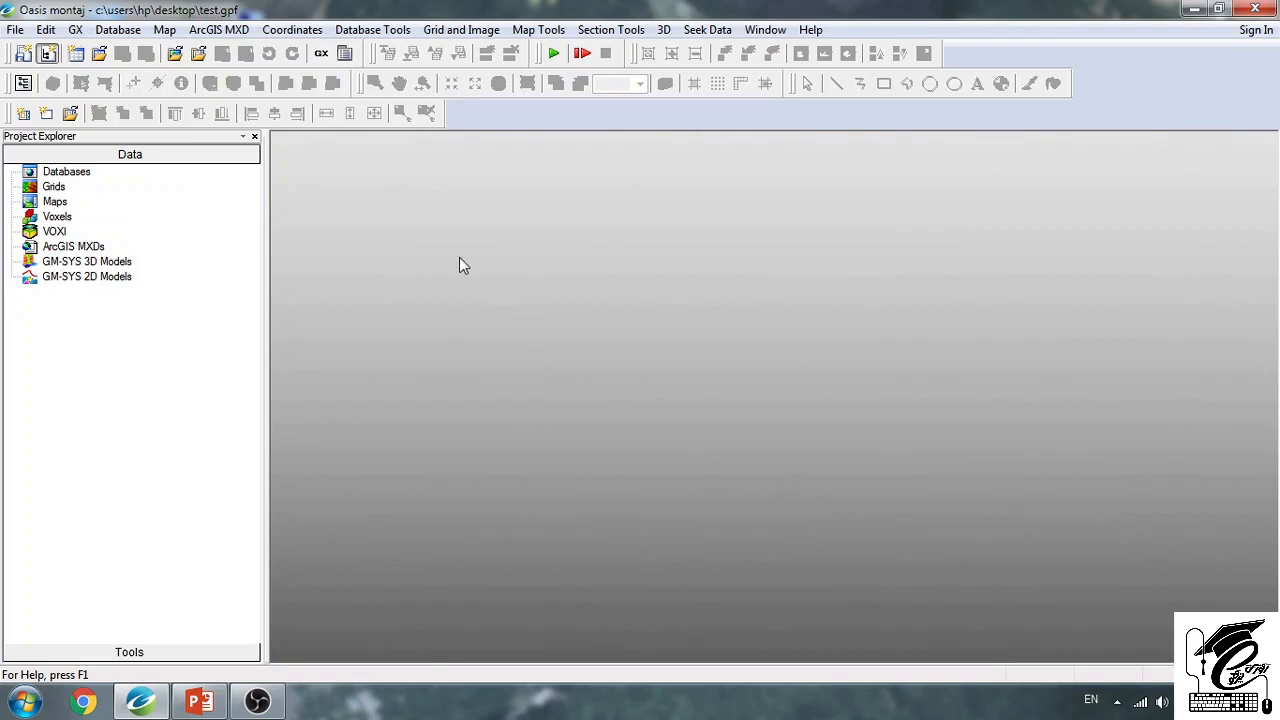
mouse_move(358, 89)
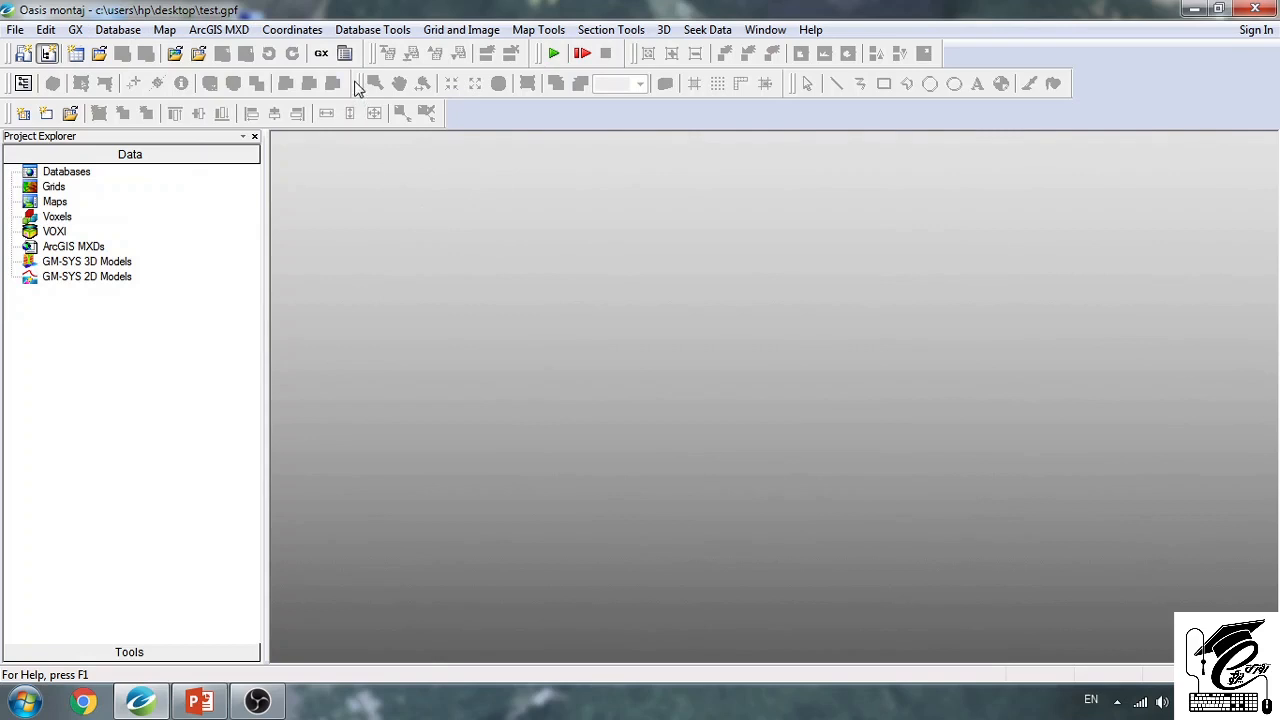
mouse_move(345, 54)
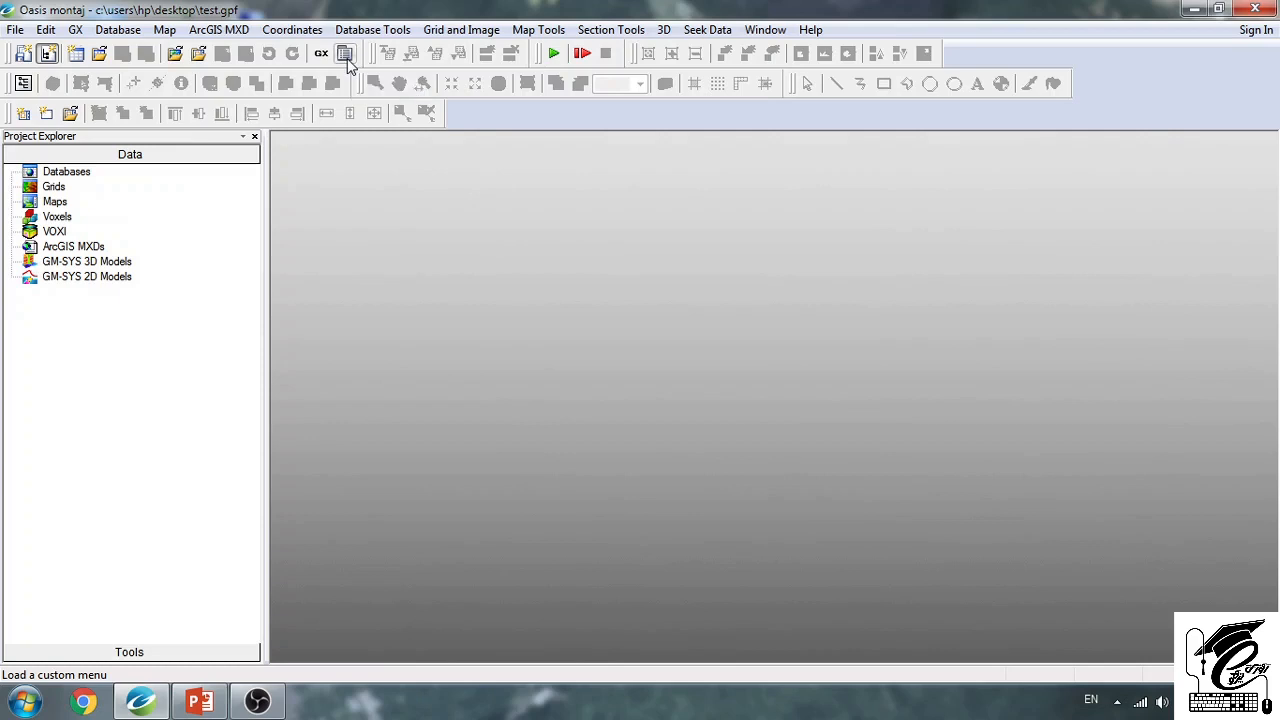
- Open the Load Menu dialog from the toolbar and scroll the omn folder's .omn files
click(345, 57)
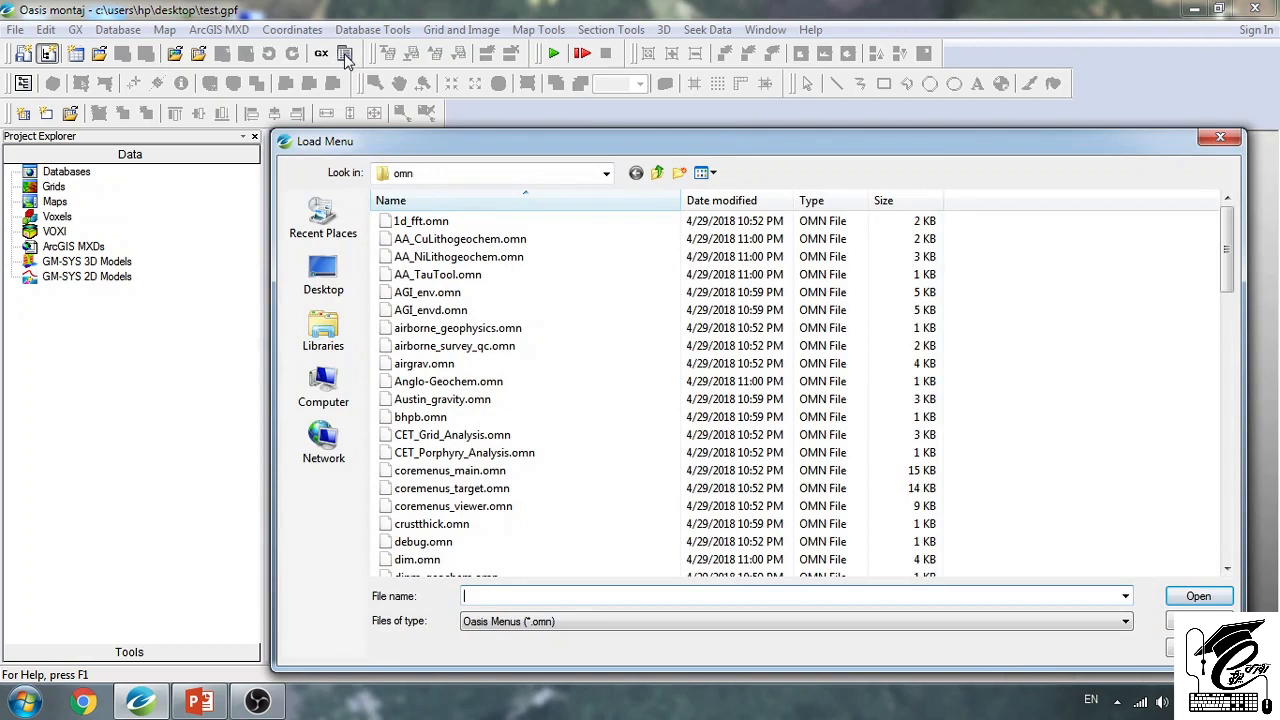
mouse_move(328, 63)
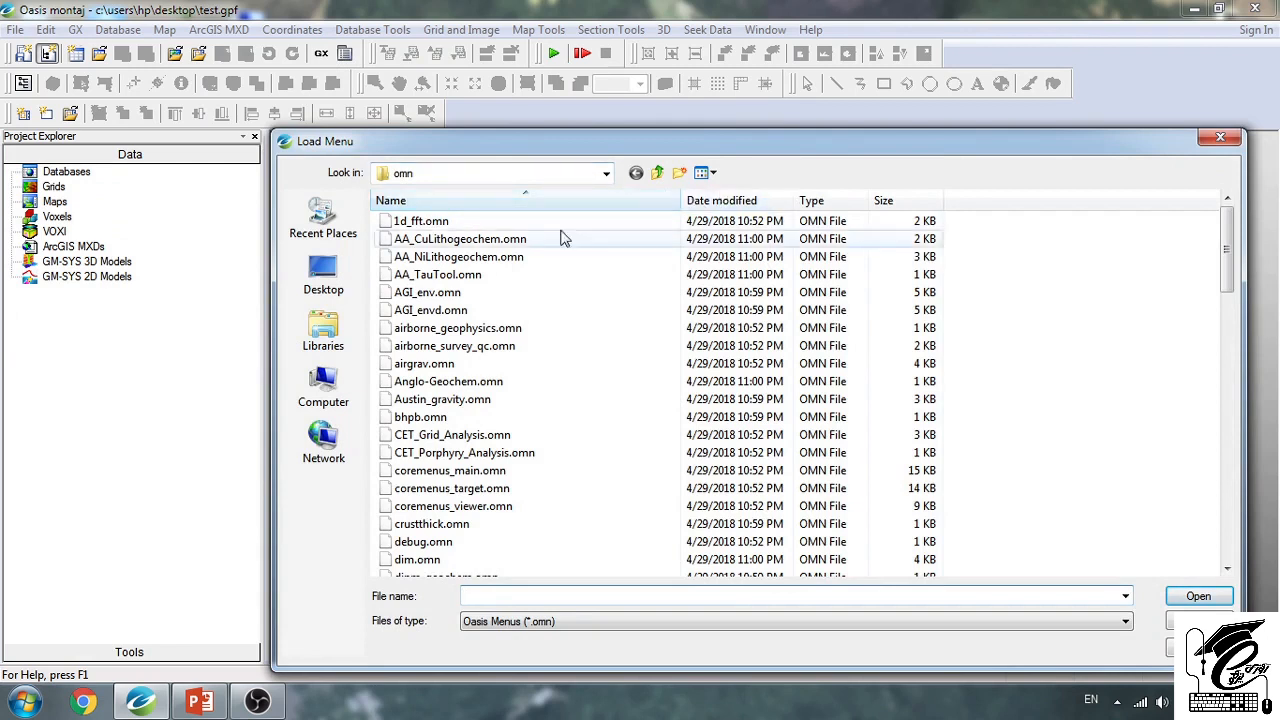
scroll(down, 3)
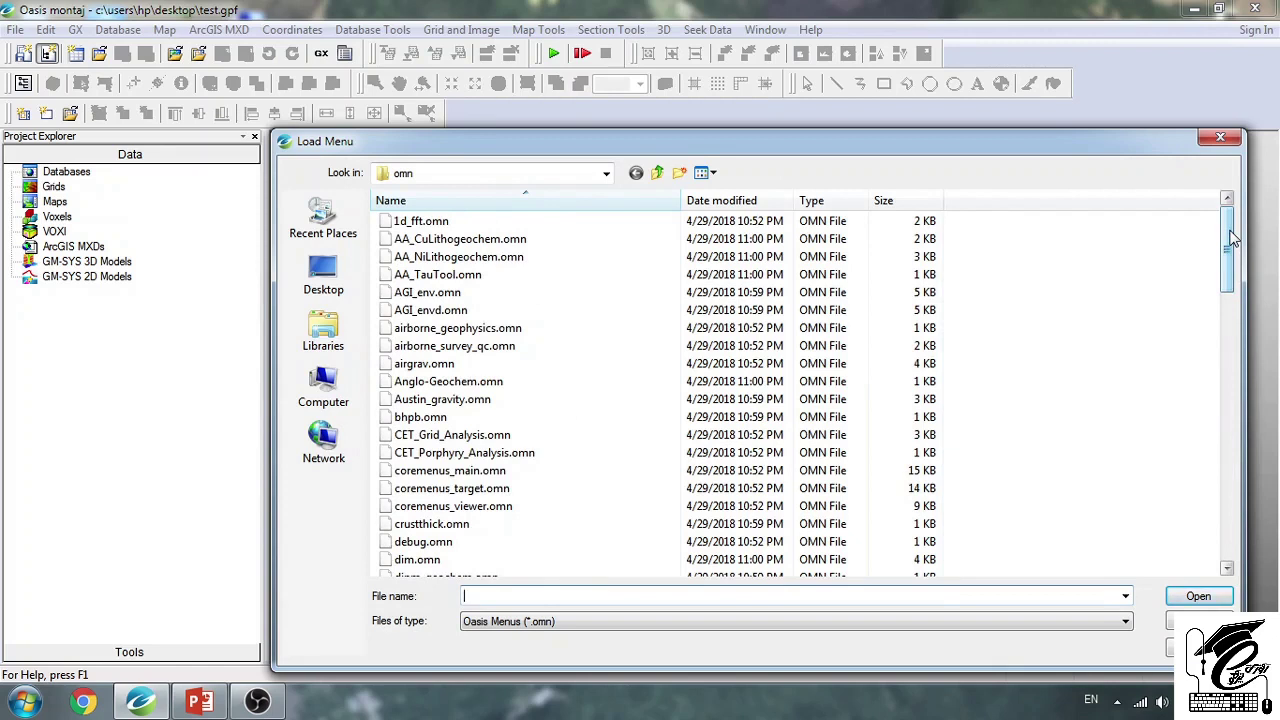
mouse_move(626, 413)
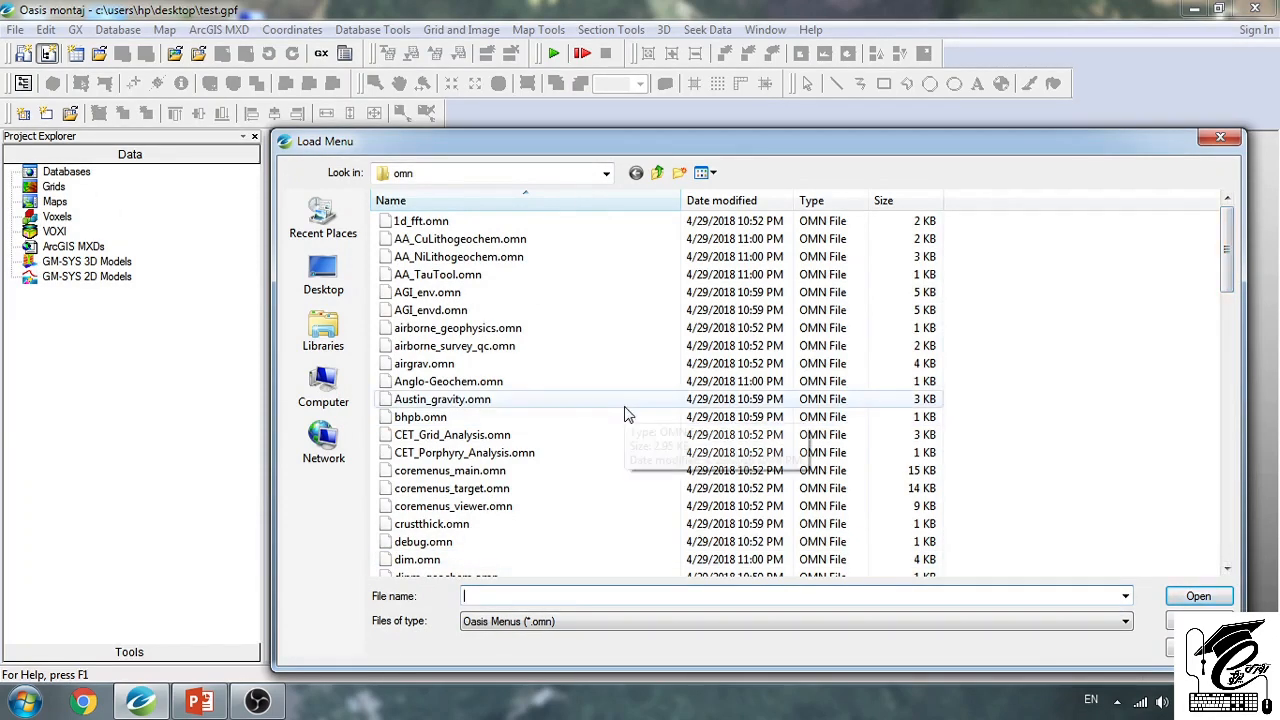
mouse_move(627, 414)
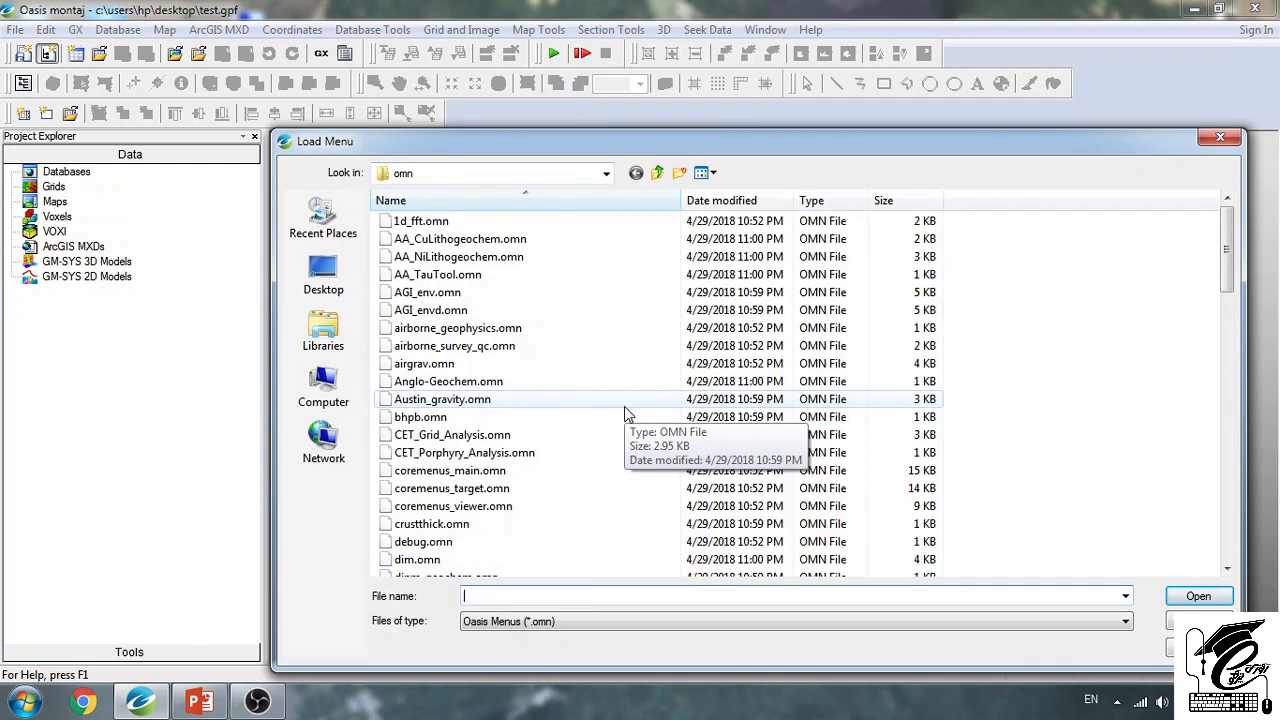
mouse_move(480, 345)
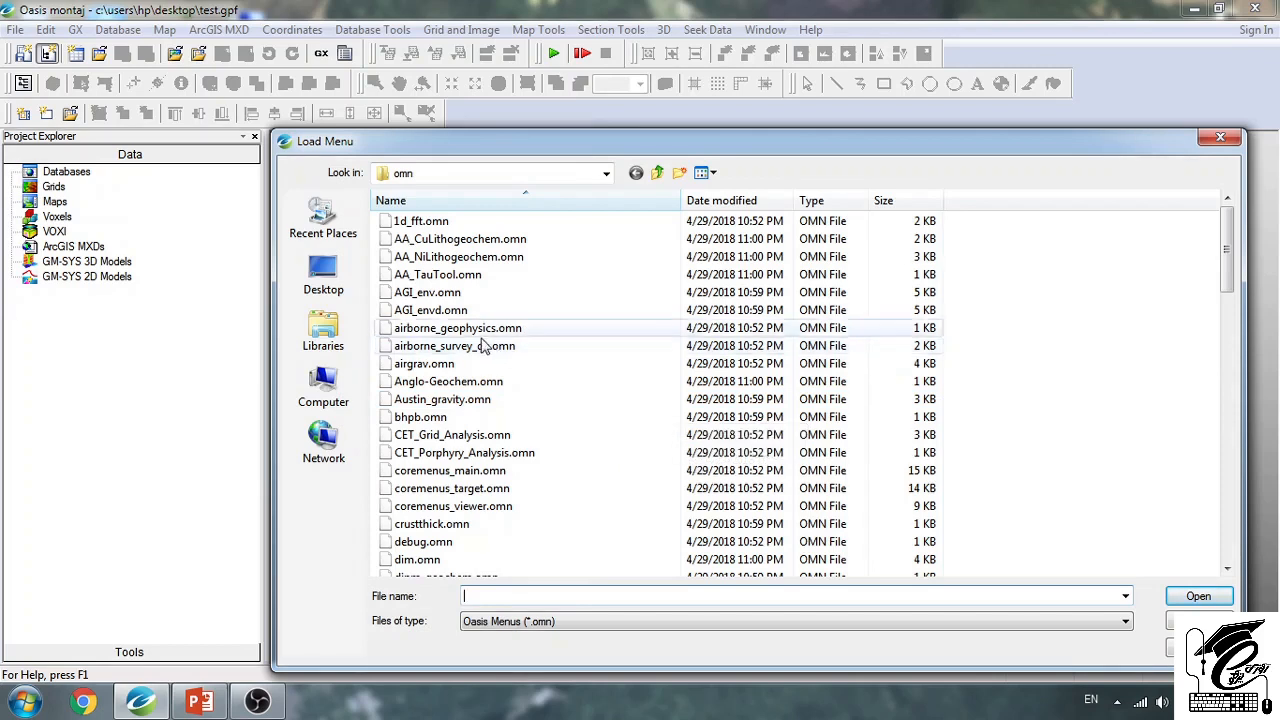
- Select airgrav.omn, then CET_Grid_Analysis.omn, and finally CET_Porphyry_Analysis.omn
click(453, 345)
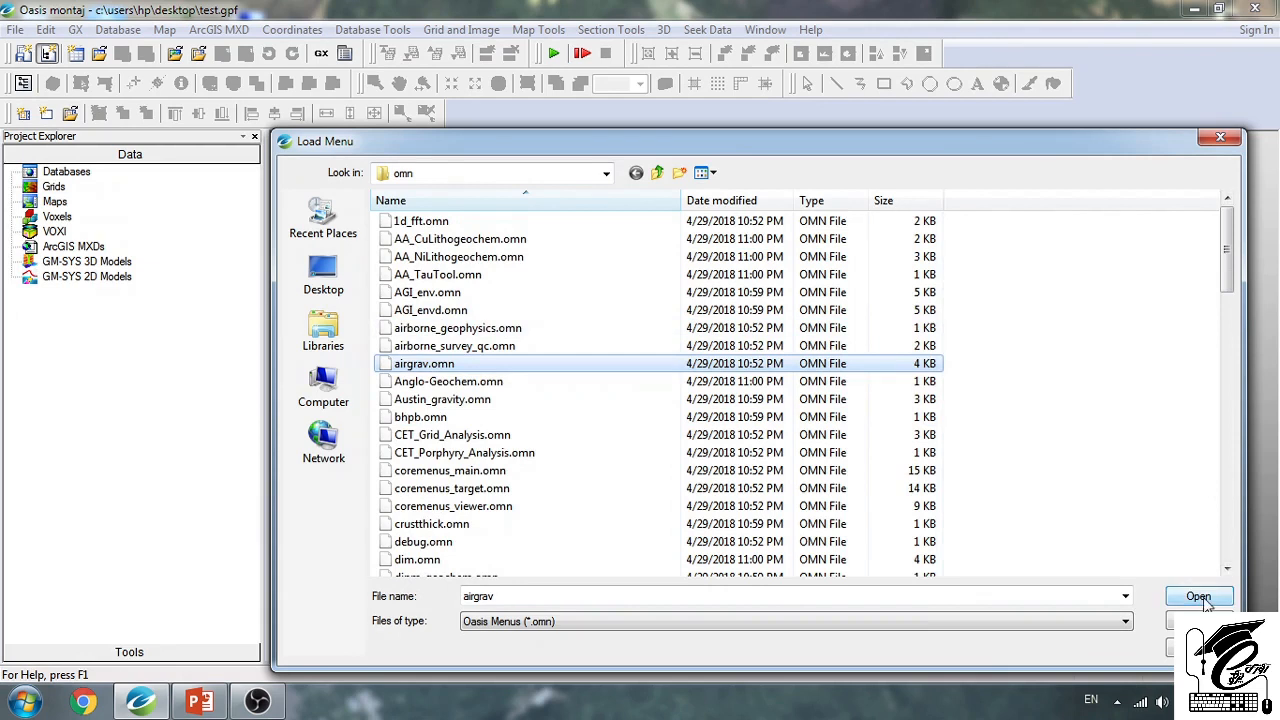
mouse_move(1073, 22)
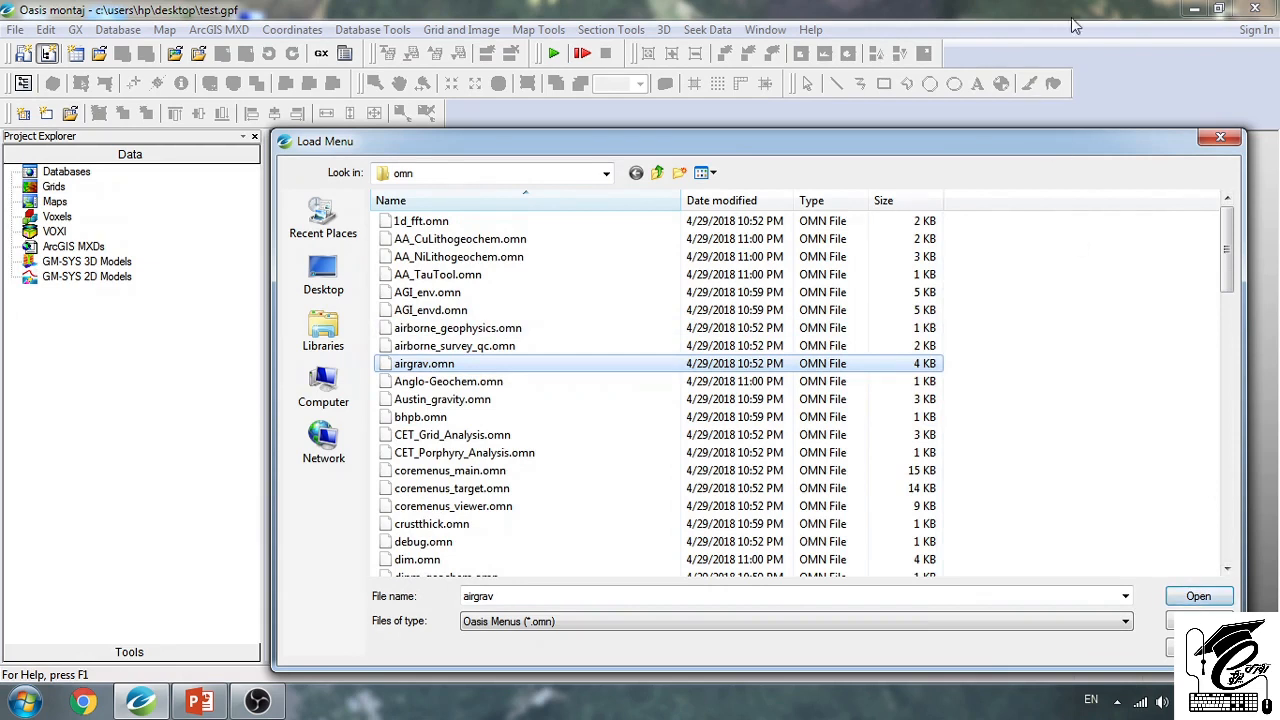
mouse_move(426, 416)
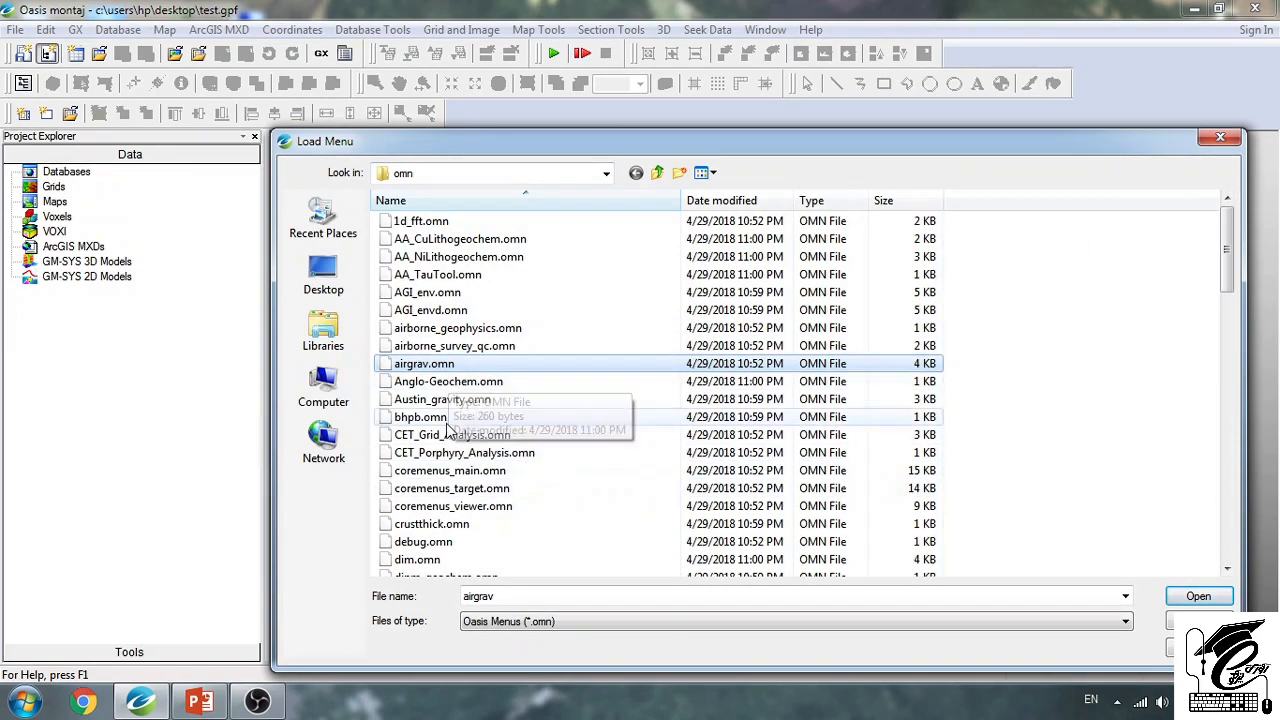
scroll(down, 3)
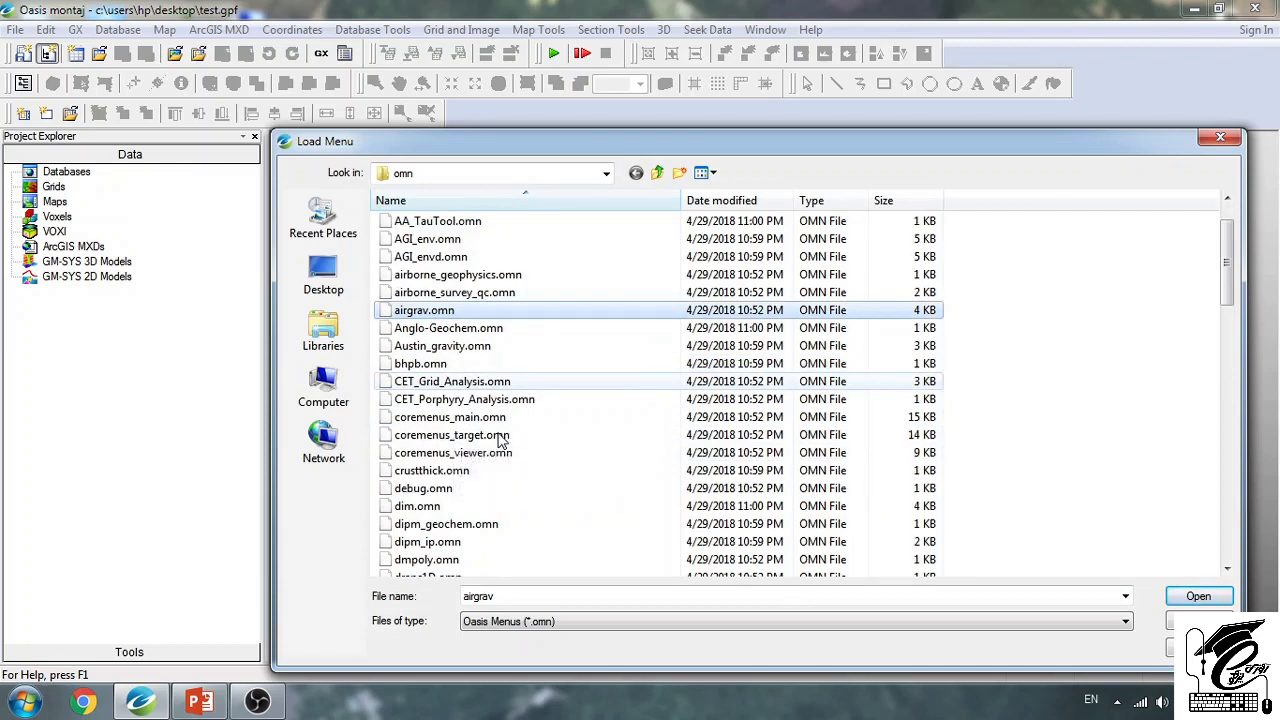
mouse_move(502, 399)
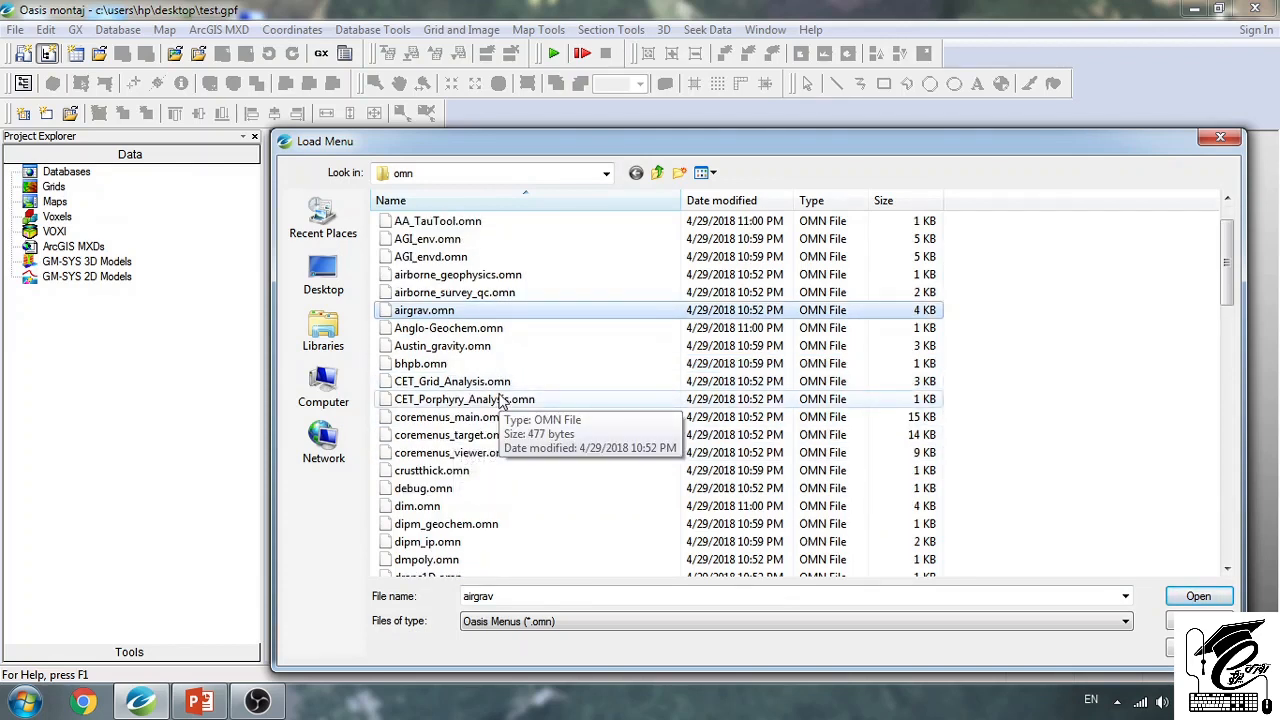
mouse_move(396, 399)
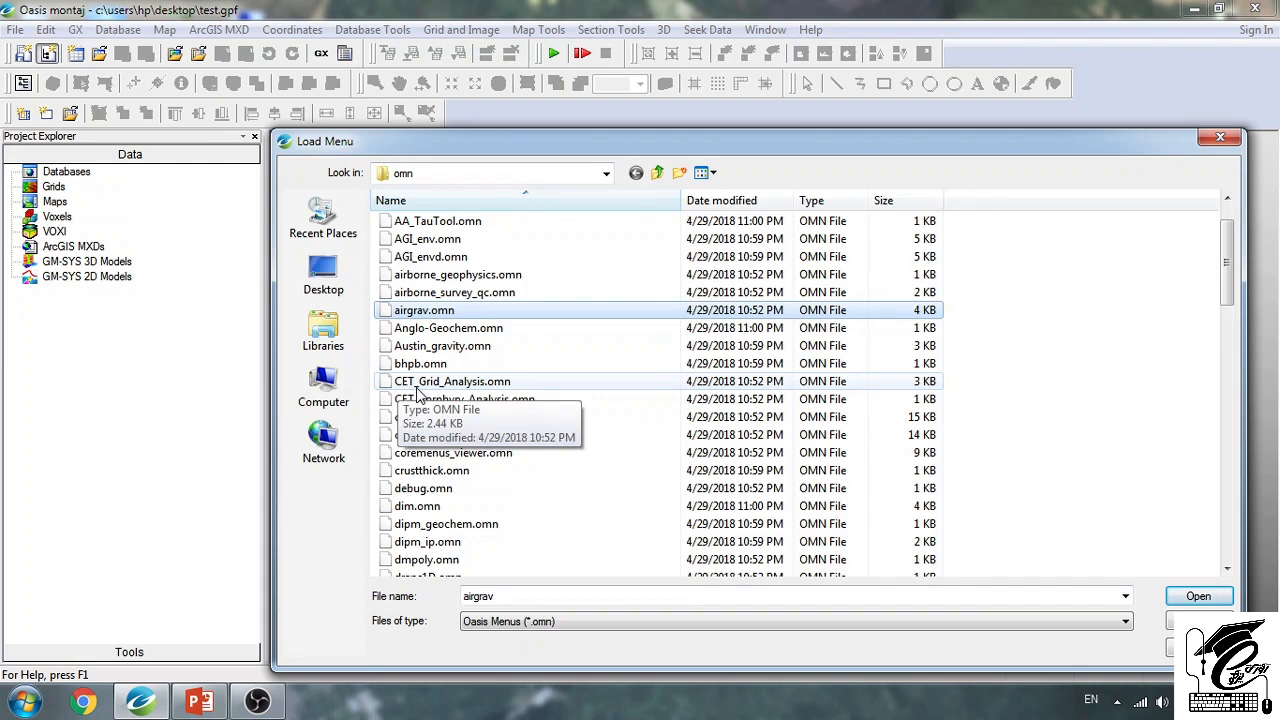
mouse_move(500, 381)
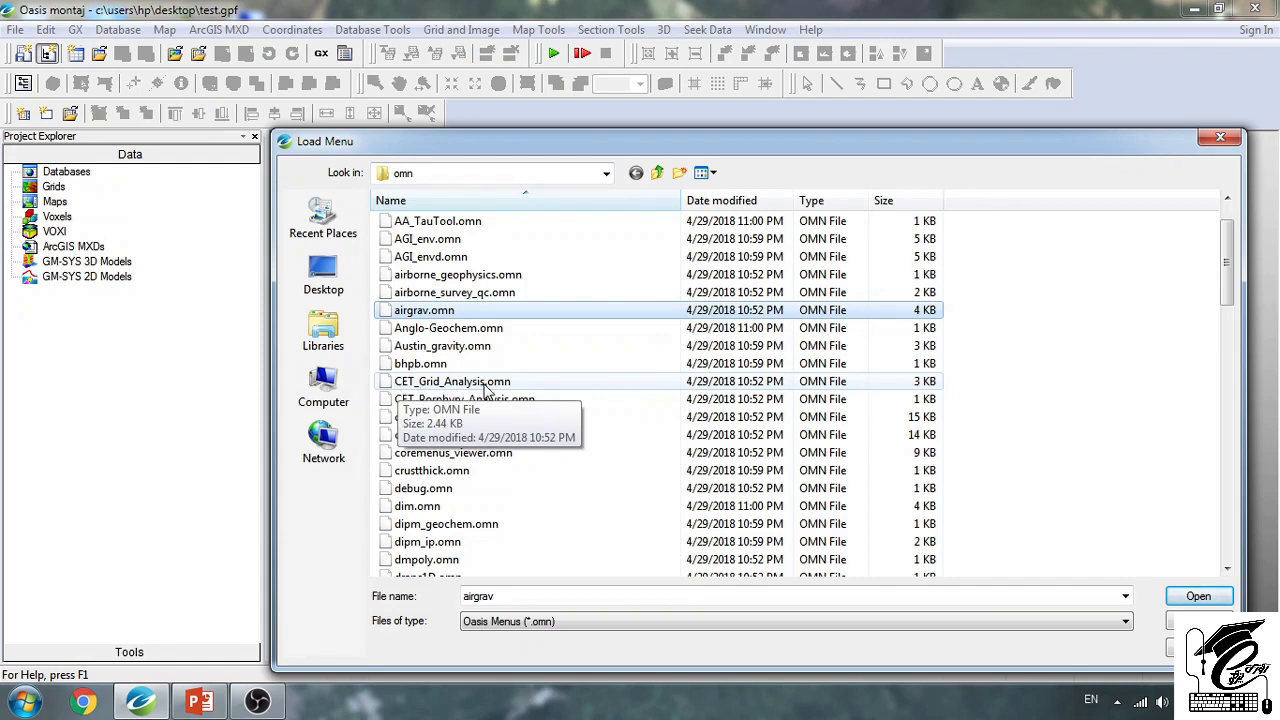
click(452, 381)
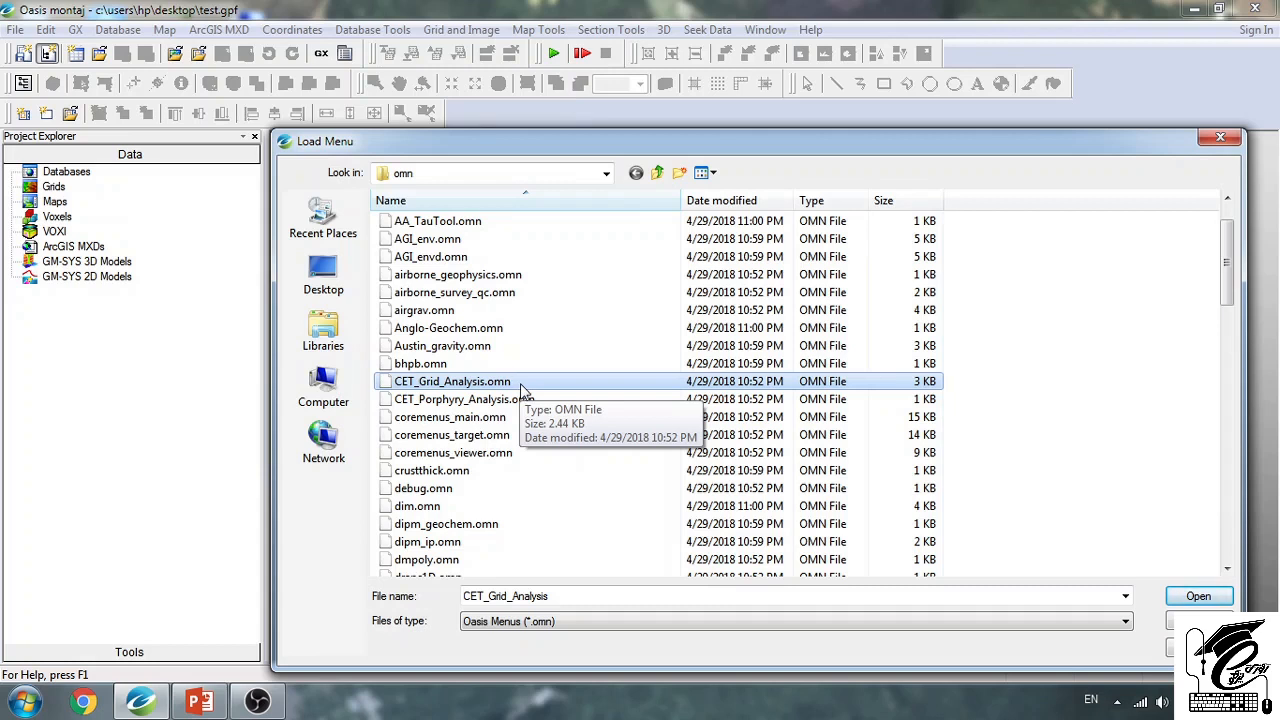
mouse_move(507, 406)
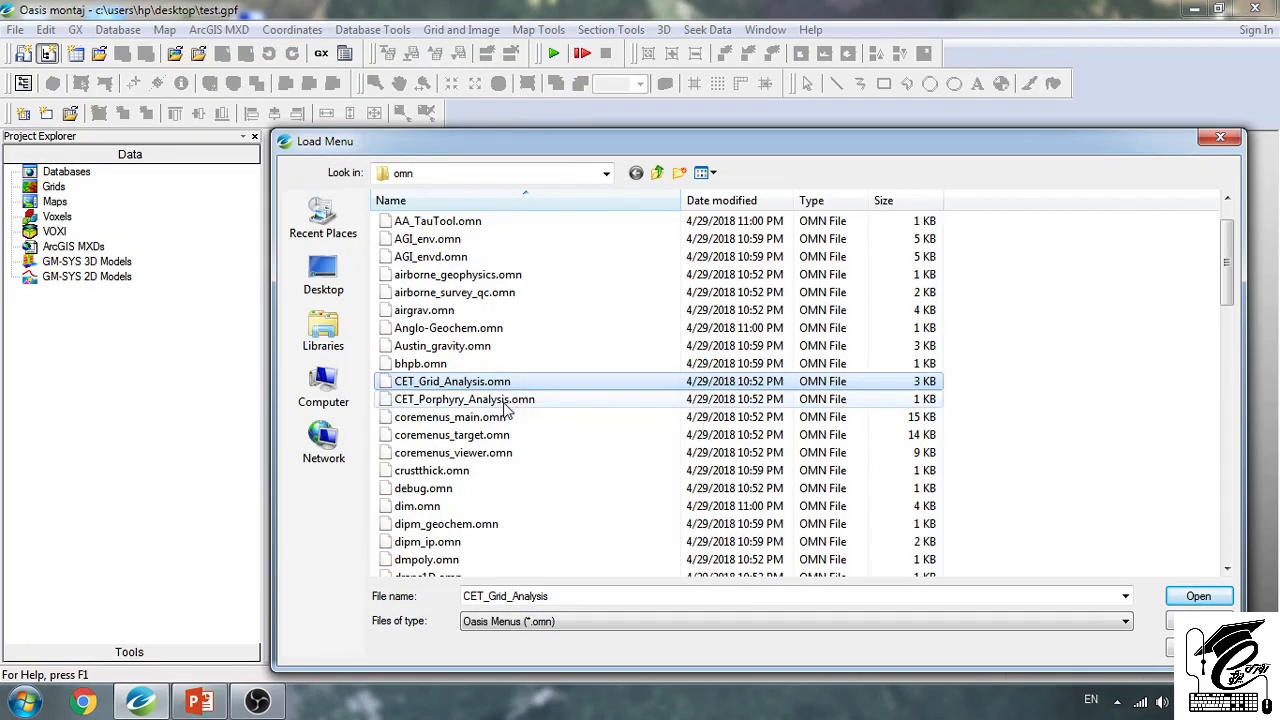
click(463, 399)
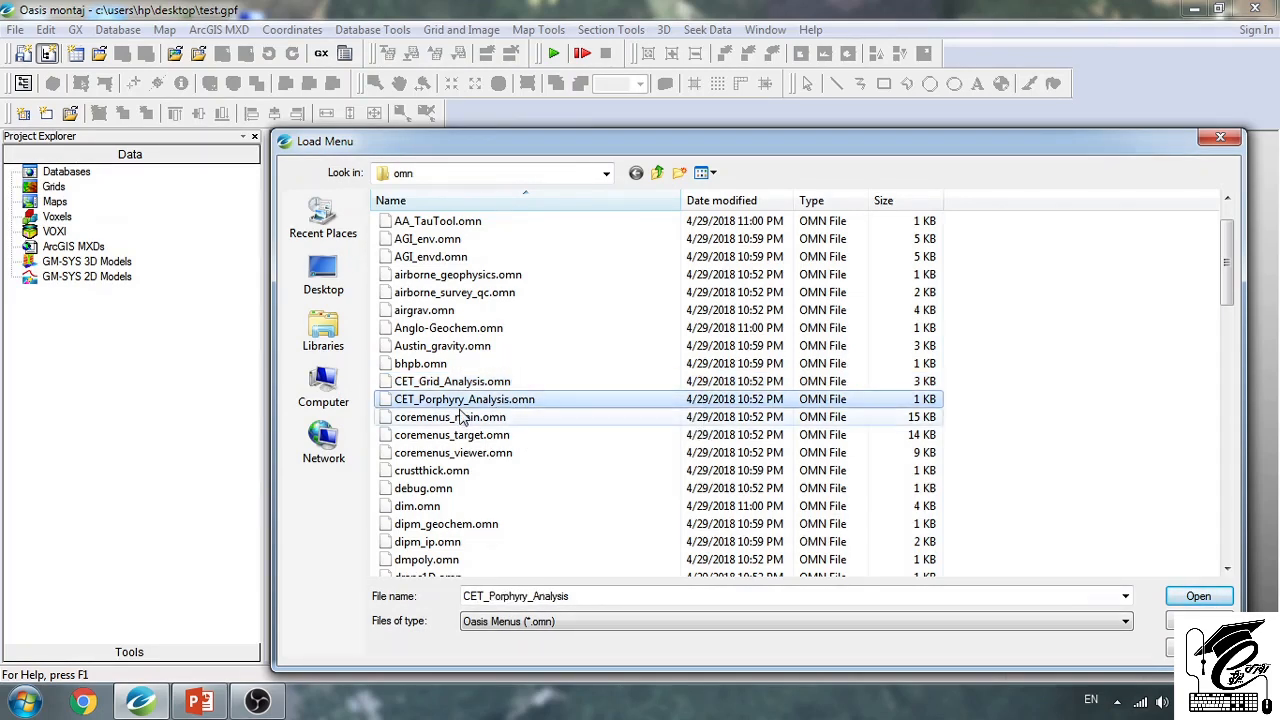
mouse_move(459, 399)
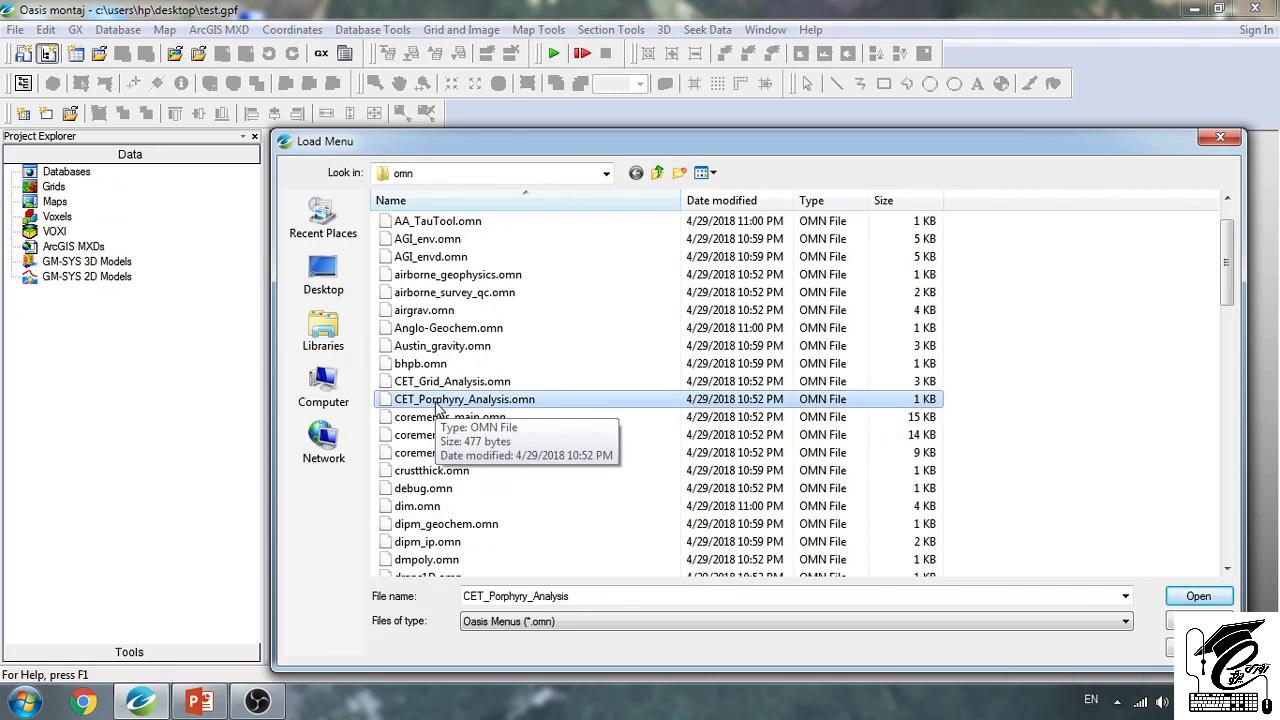
mouse_move(523, 404)
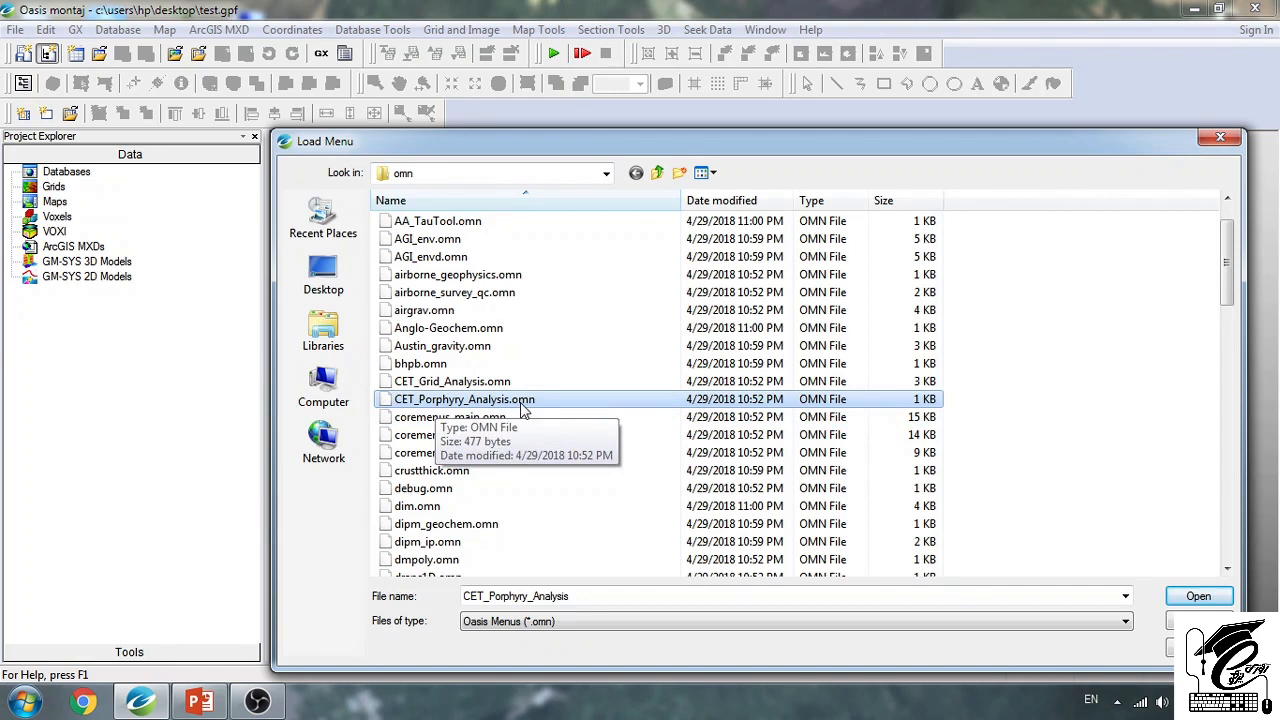
scroll(down, 3)
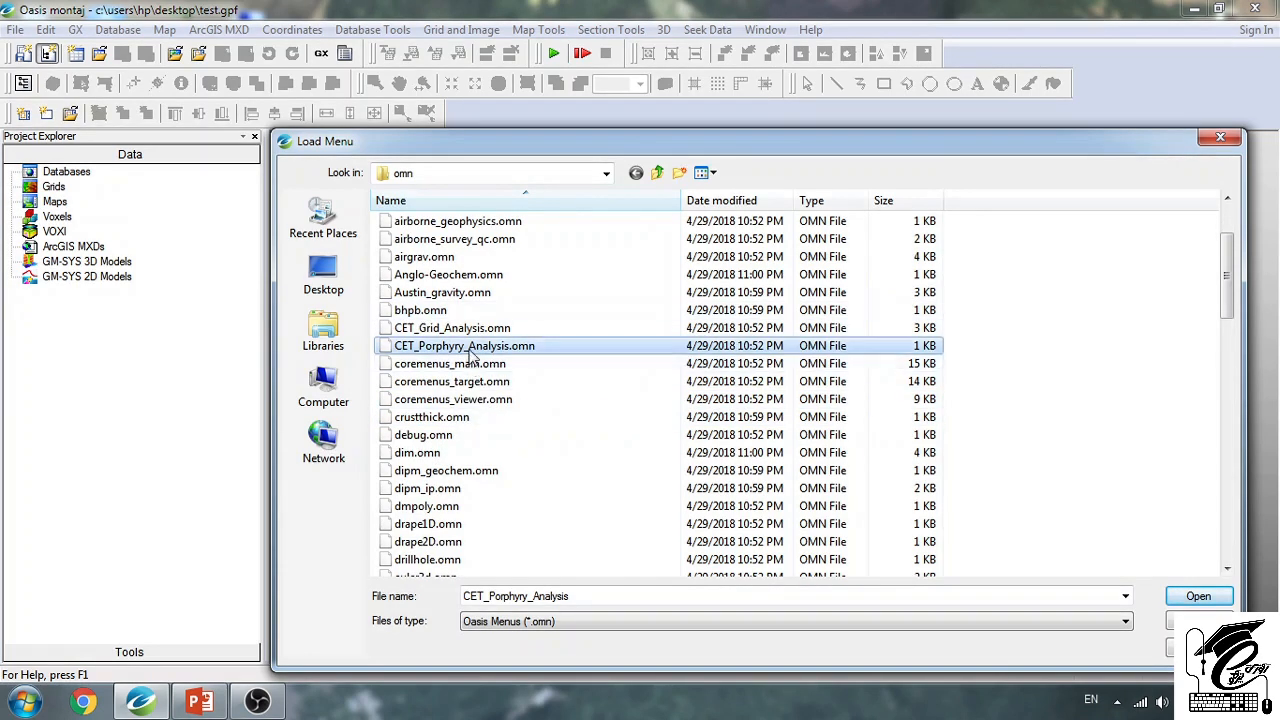
mouse_move(471, 350)
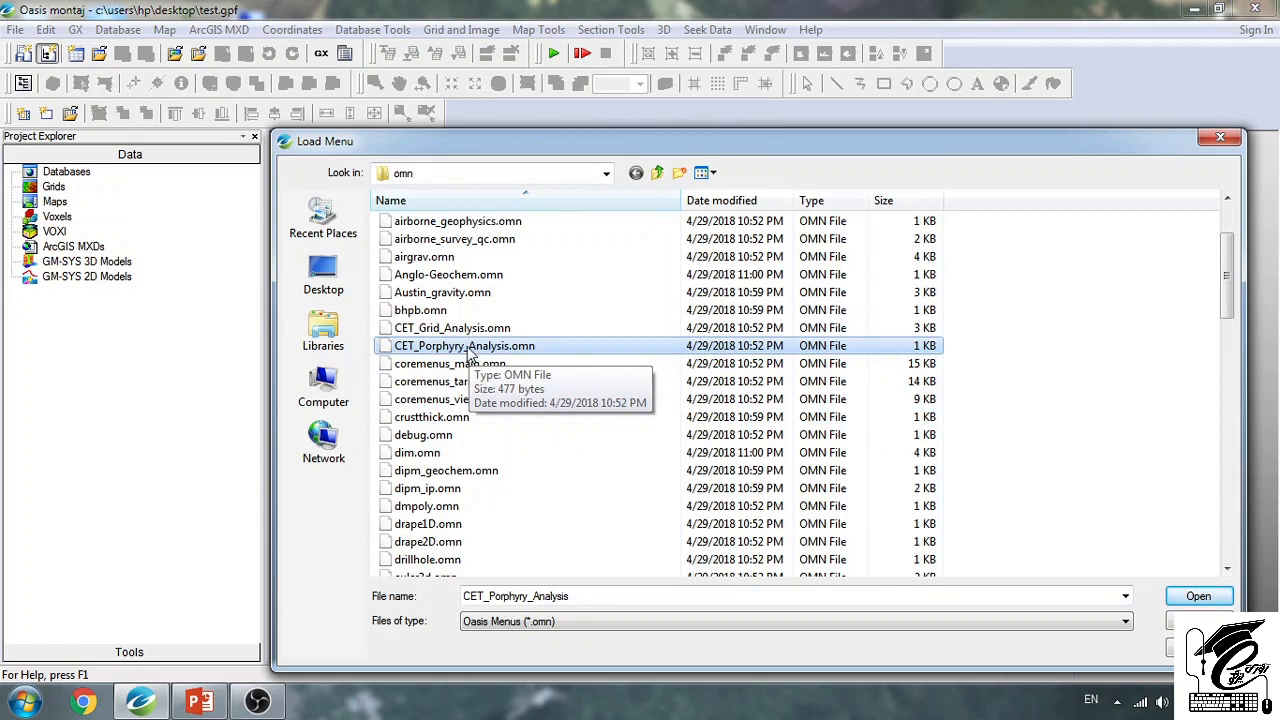
scroll(down, 3)
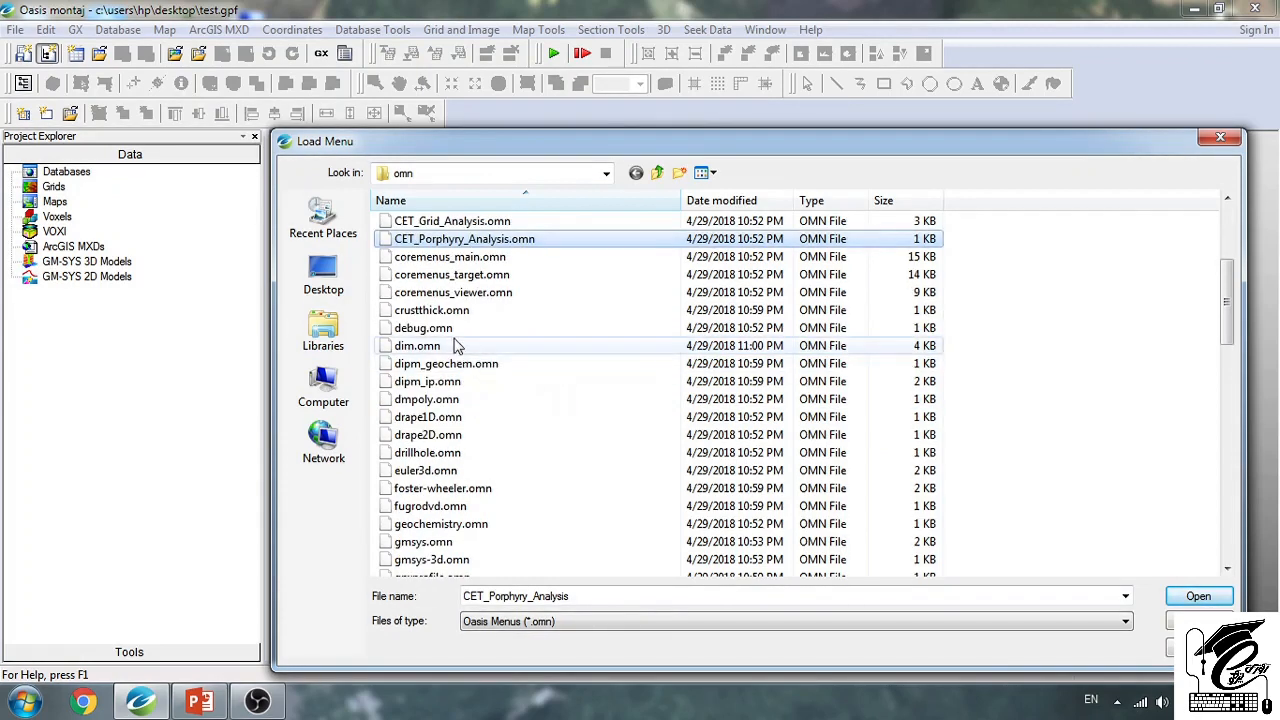
mouse_move(450, 399)
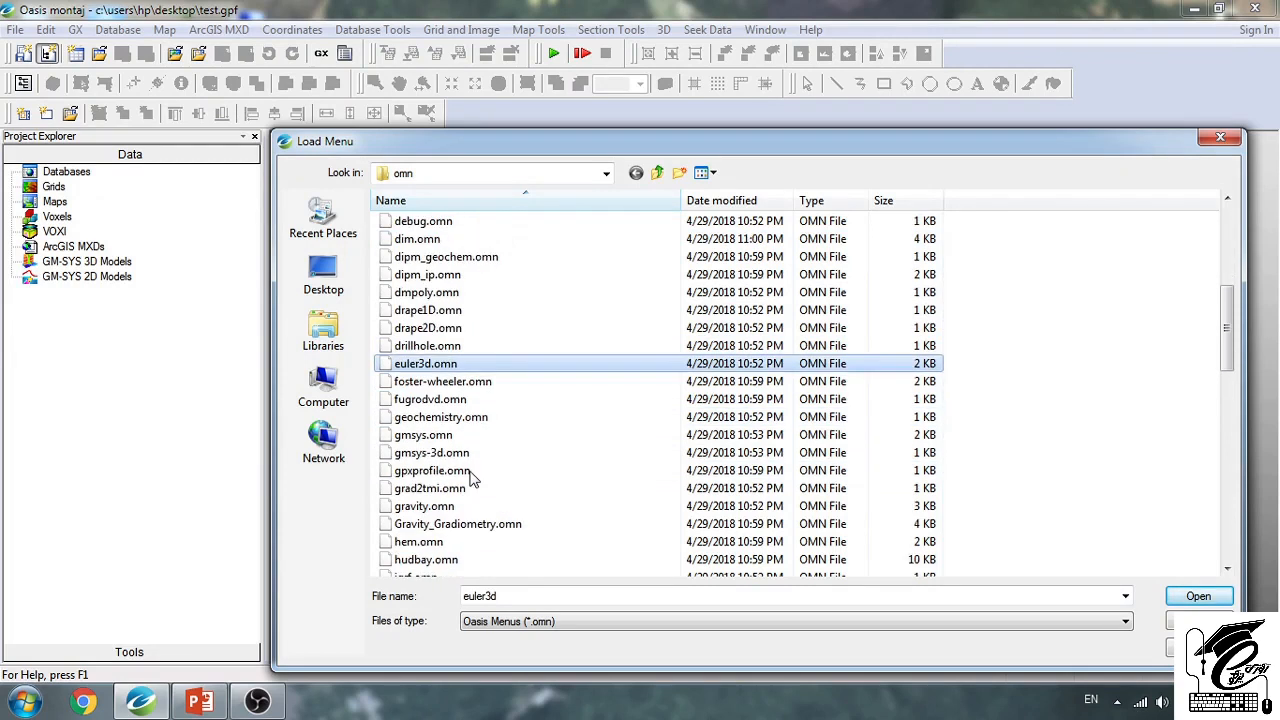
mouse_move(470, 475)
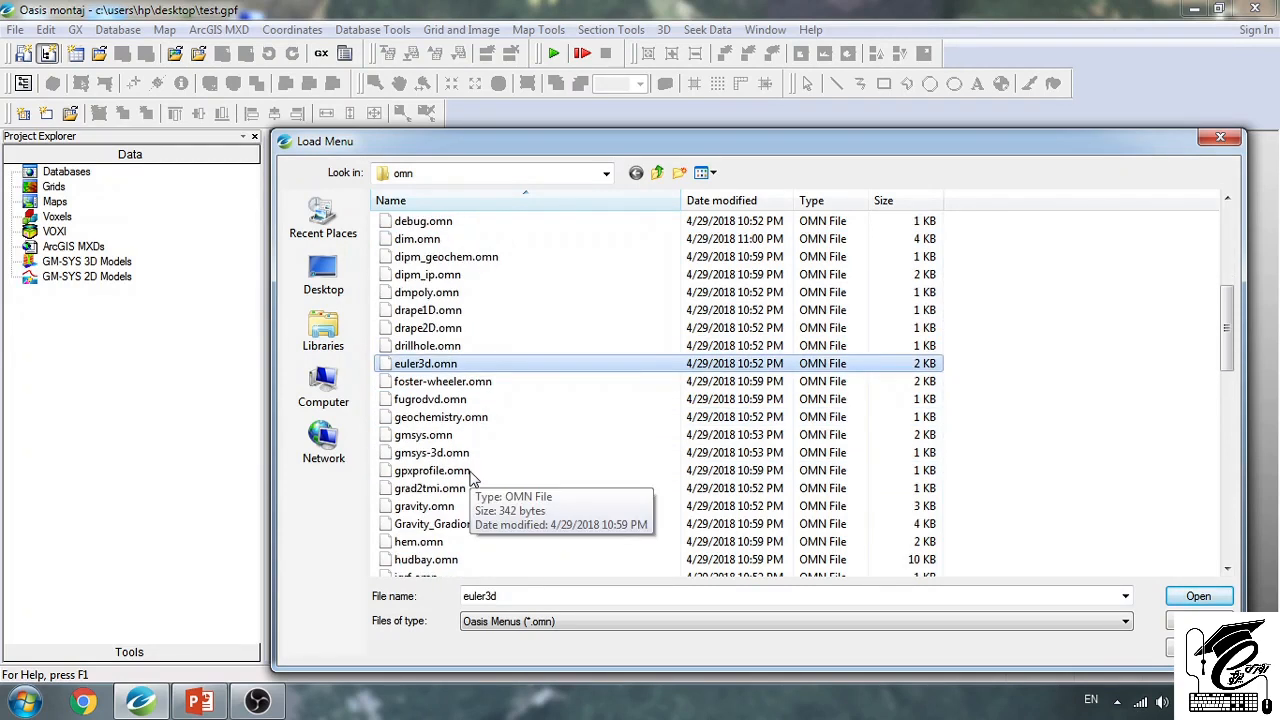
mouse_move(462, 366)
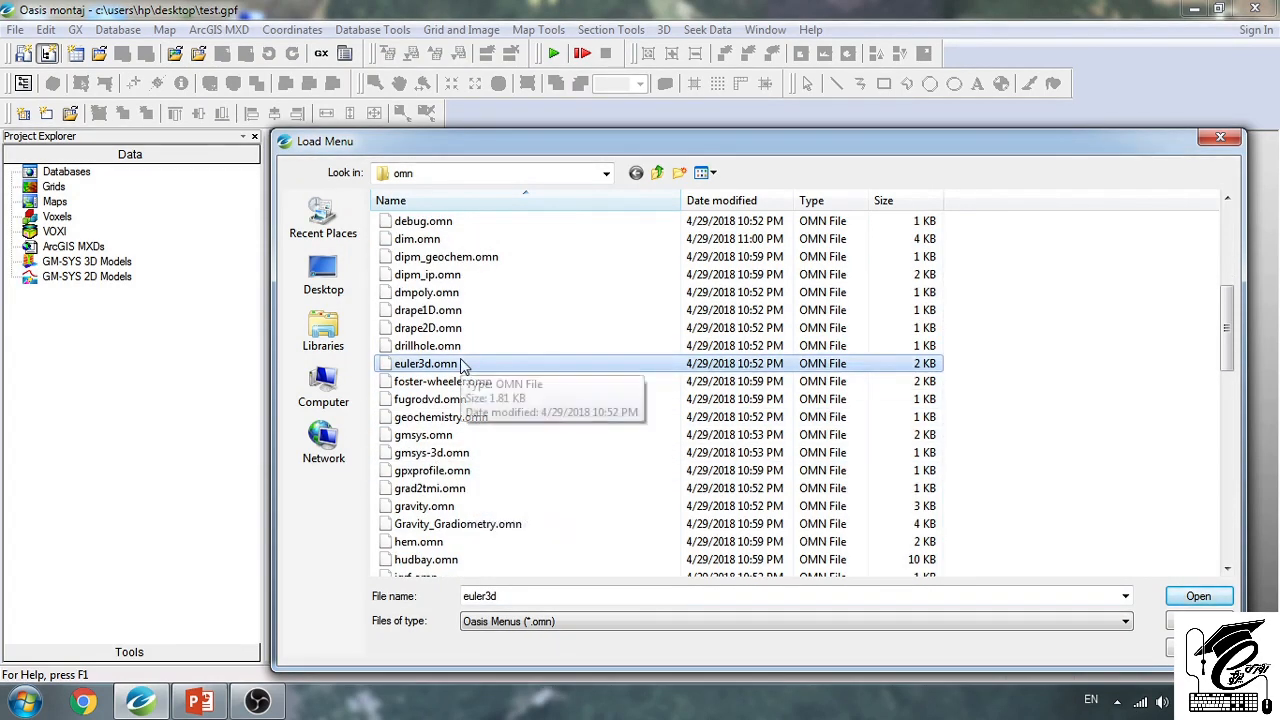
mouse_move(463, 365)
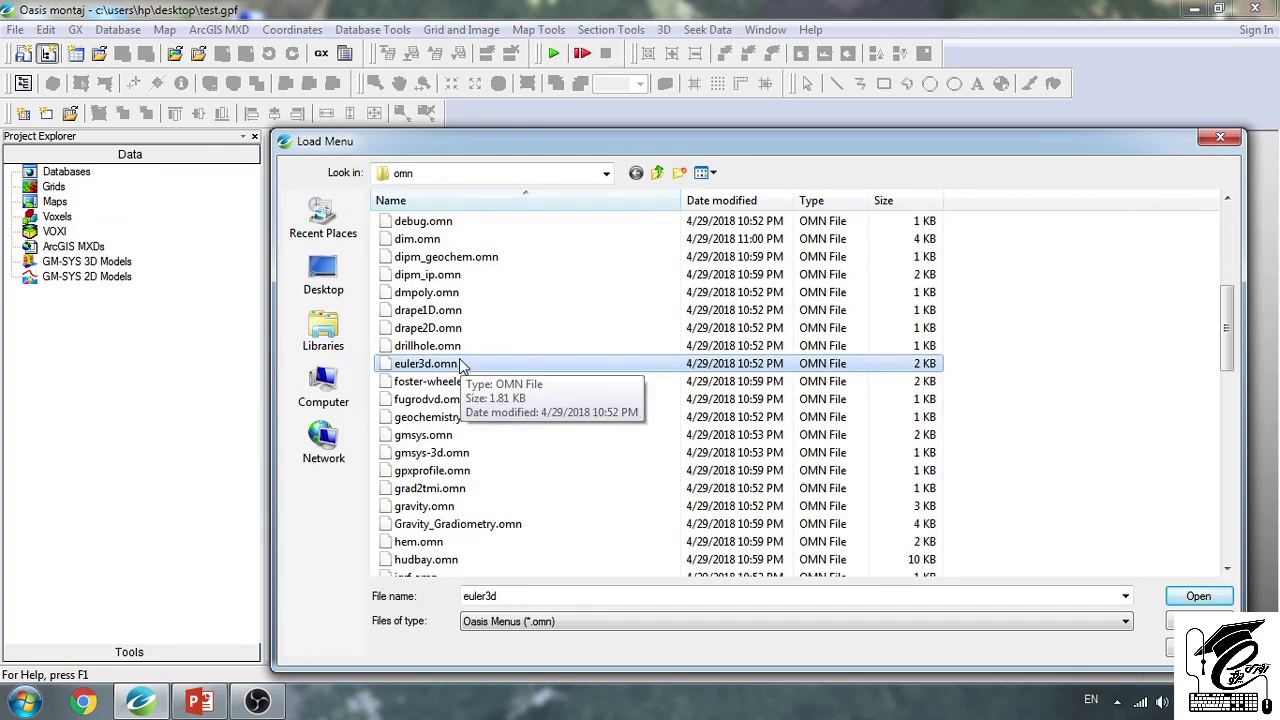
mouse_move(488, 399)
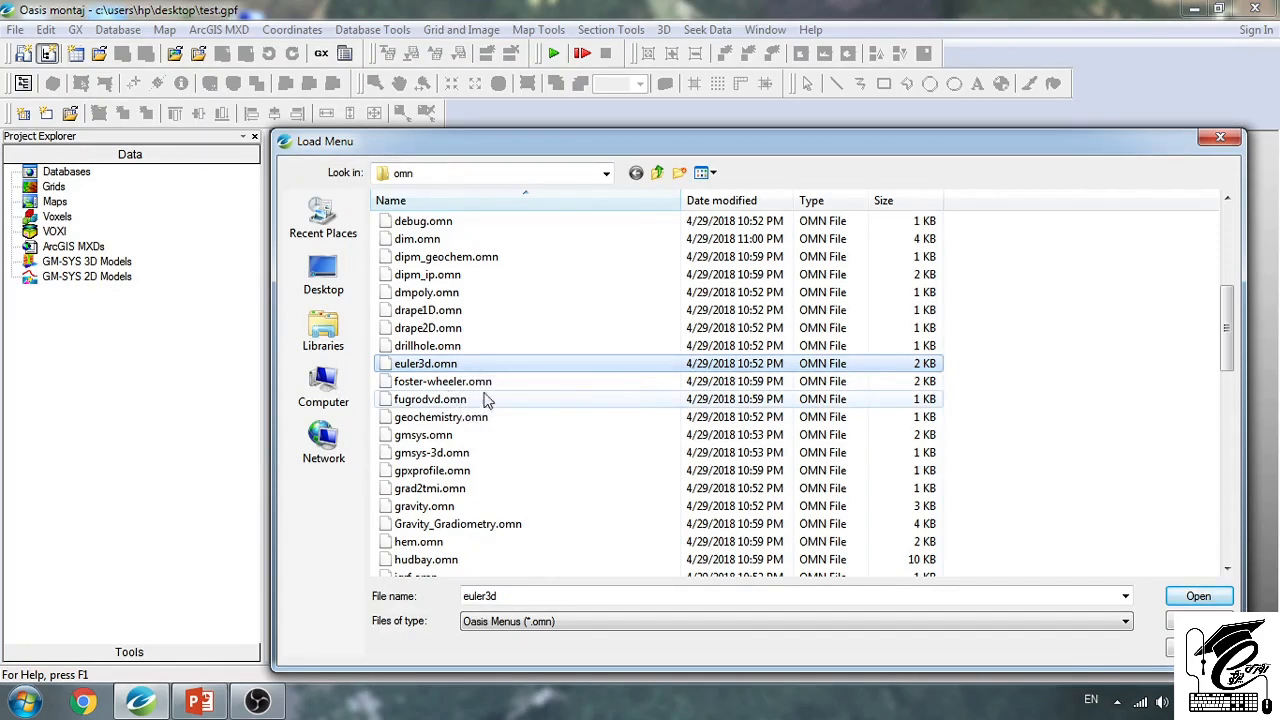
scroll(down, 3)
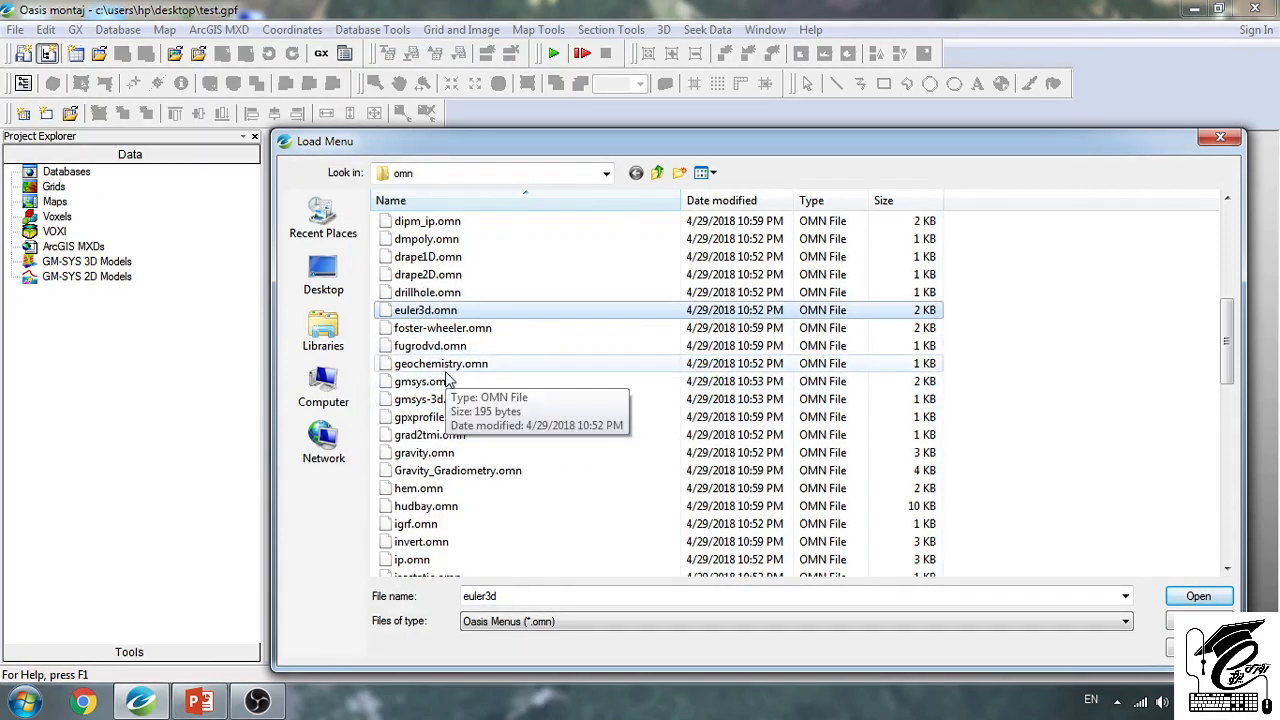
click(441, 363)
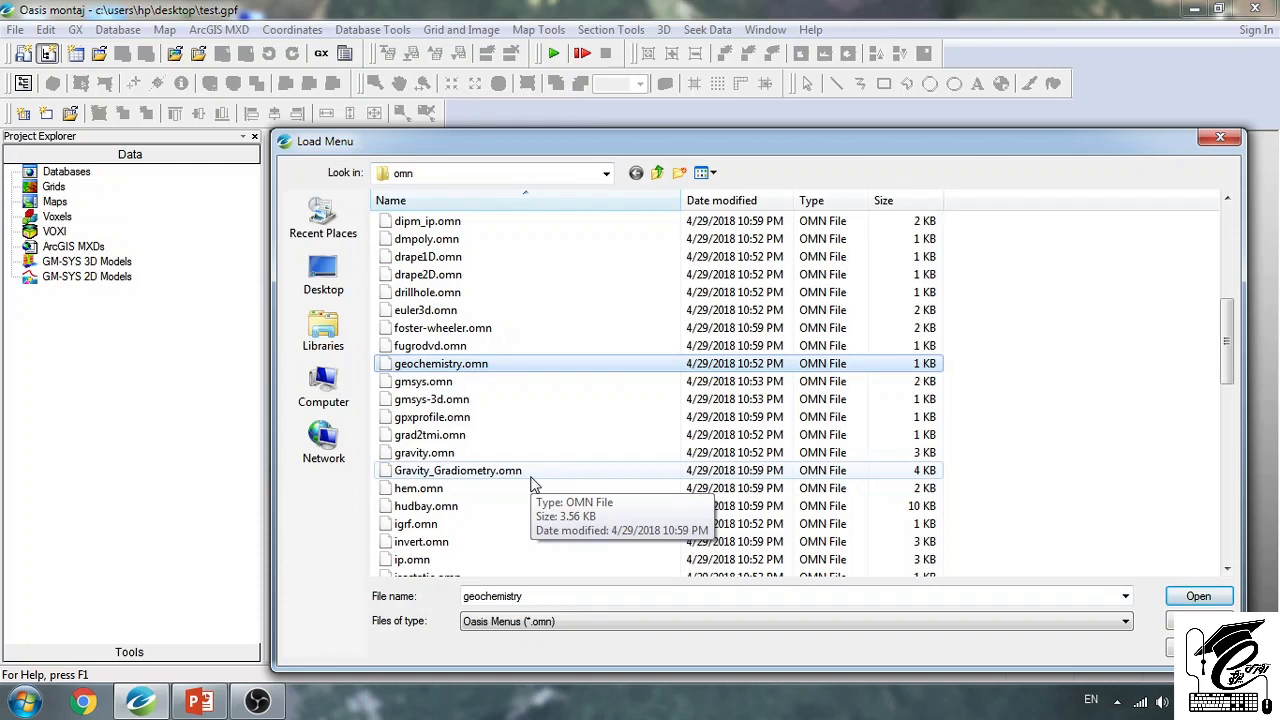
mouse_move(533, 484)
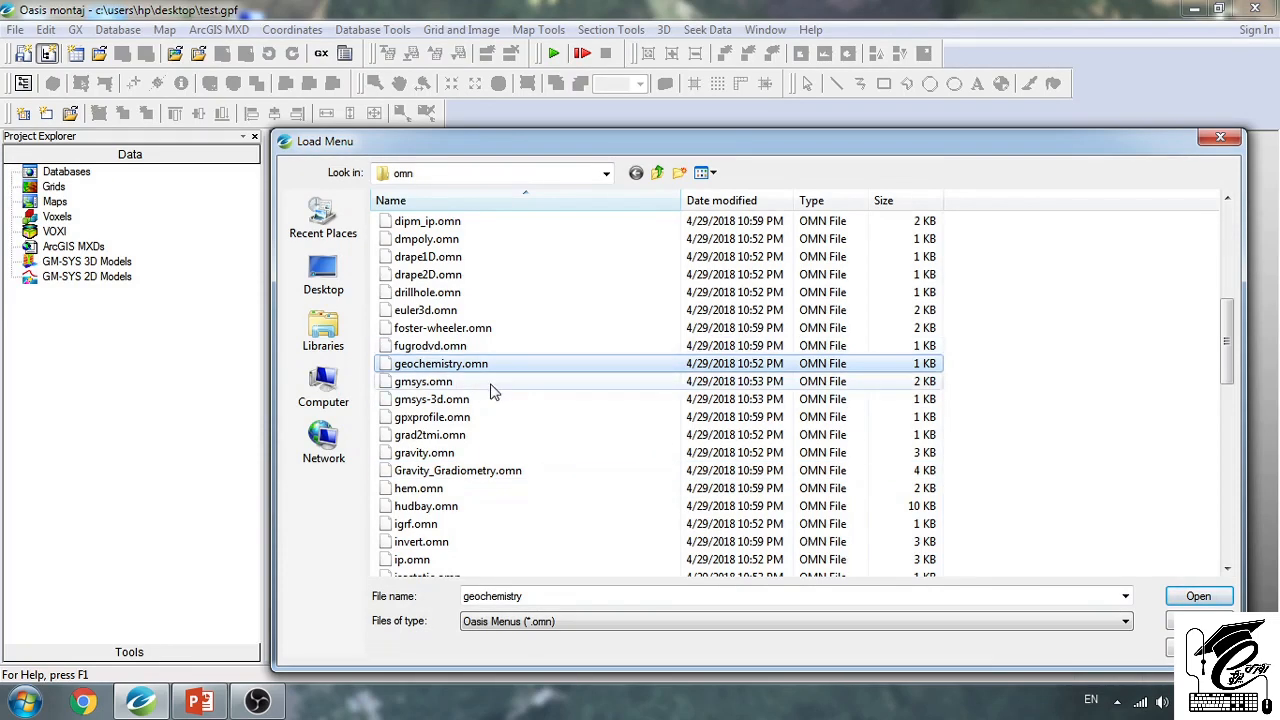
click(423, 381)
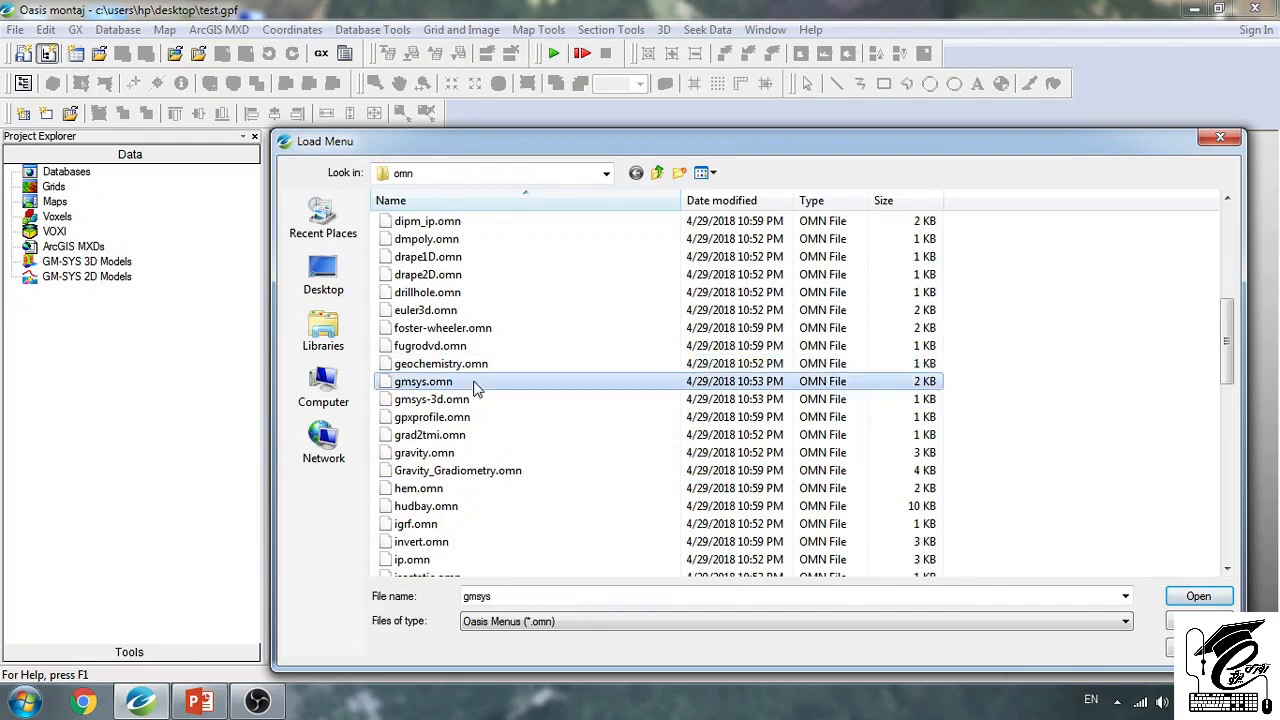
click(431, 399)
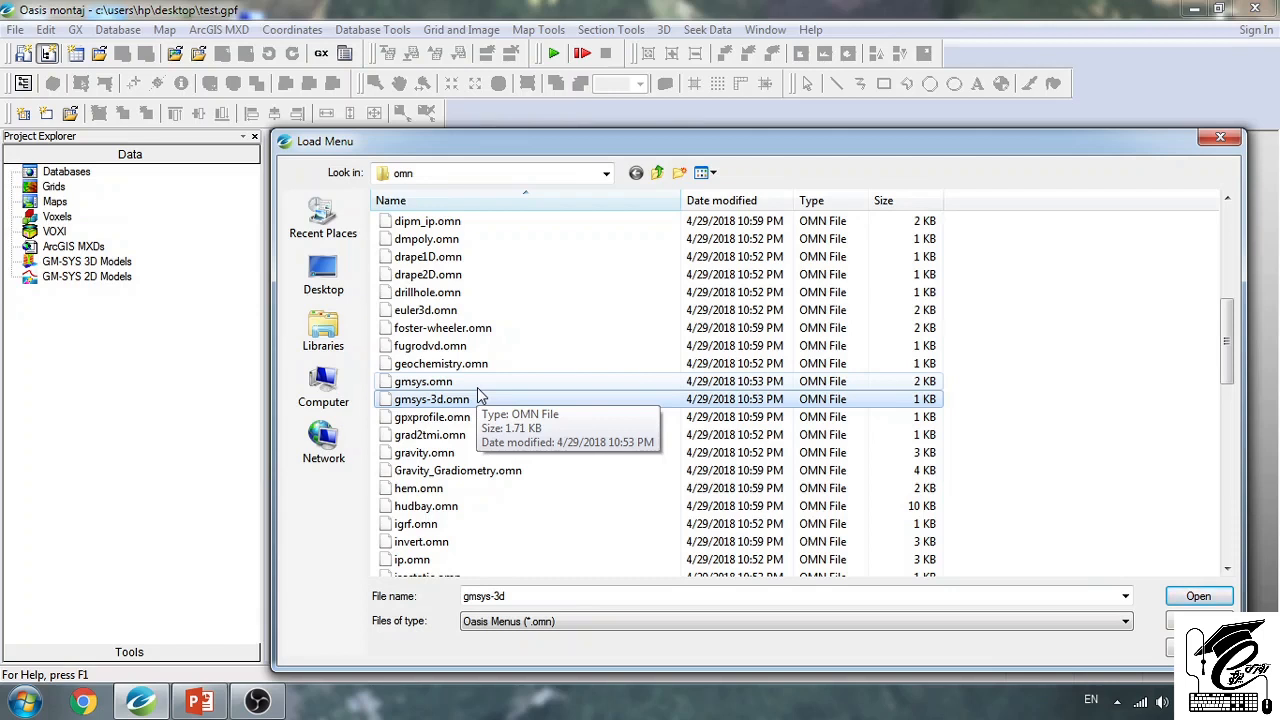
scroll(down, 3)
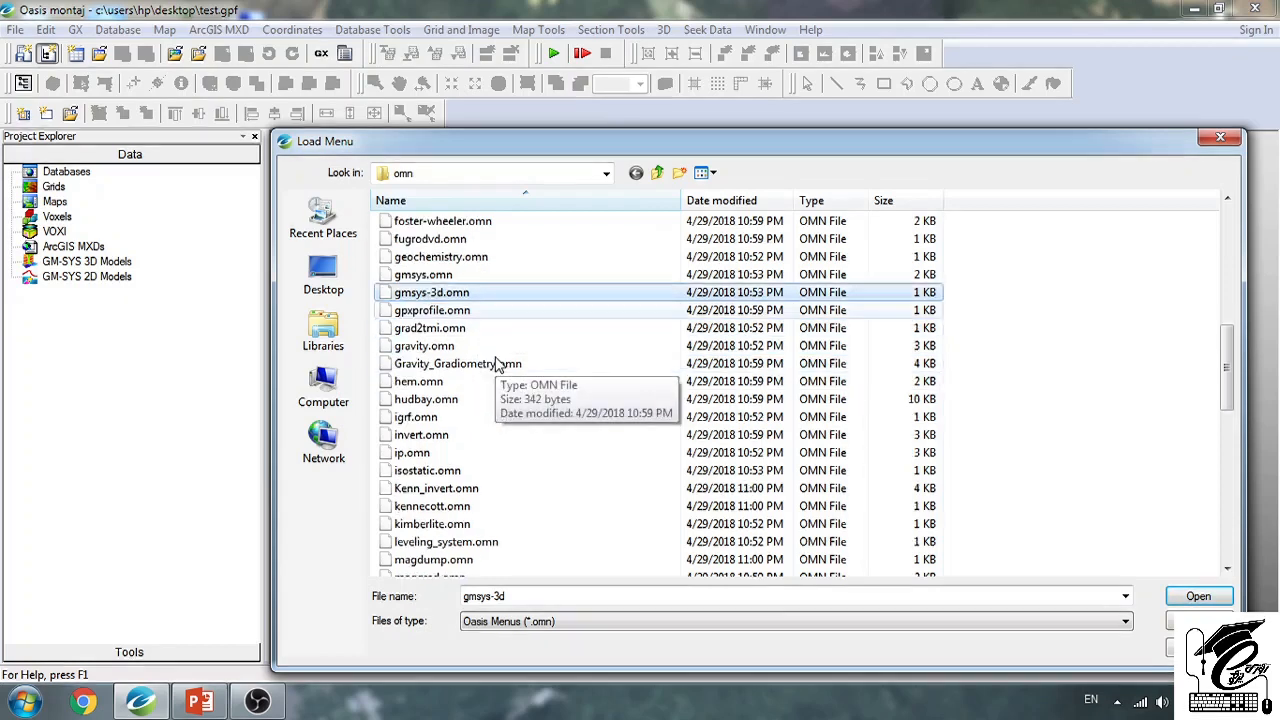
click(424, 345)
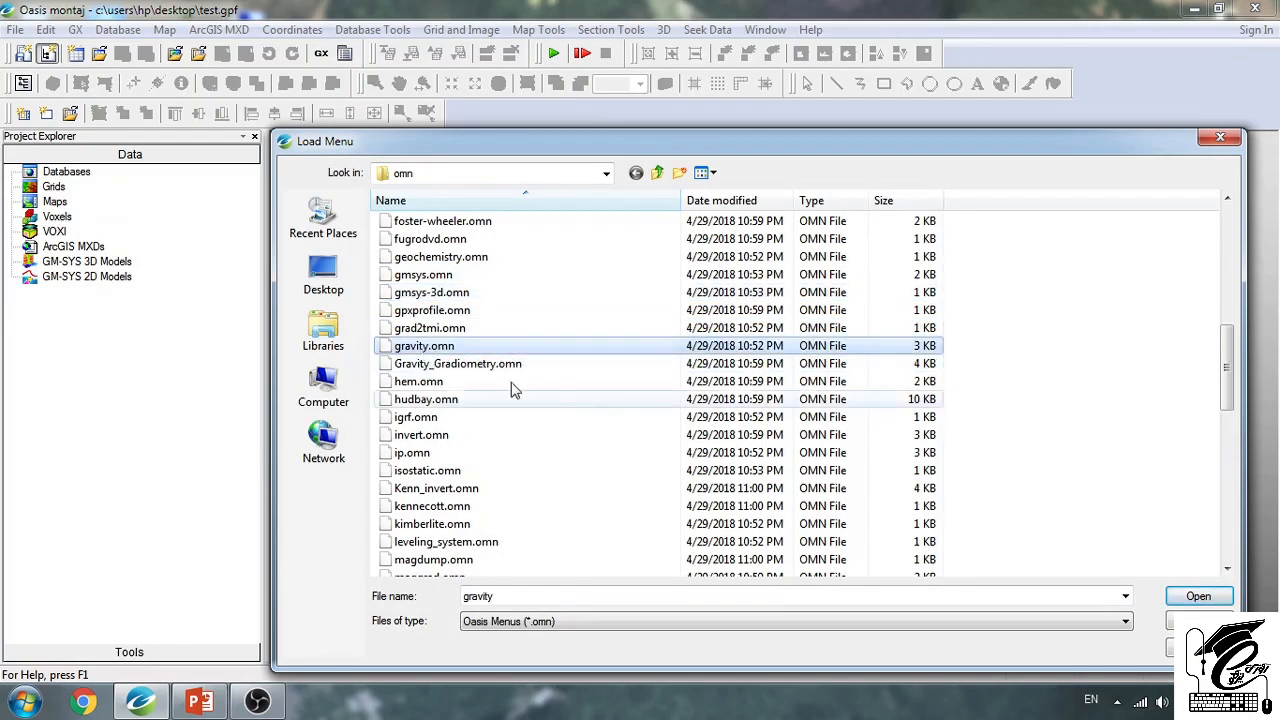
scroll(down, 3)
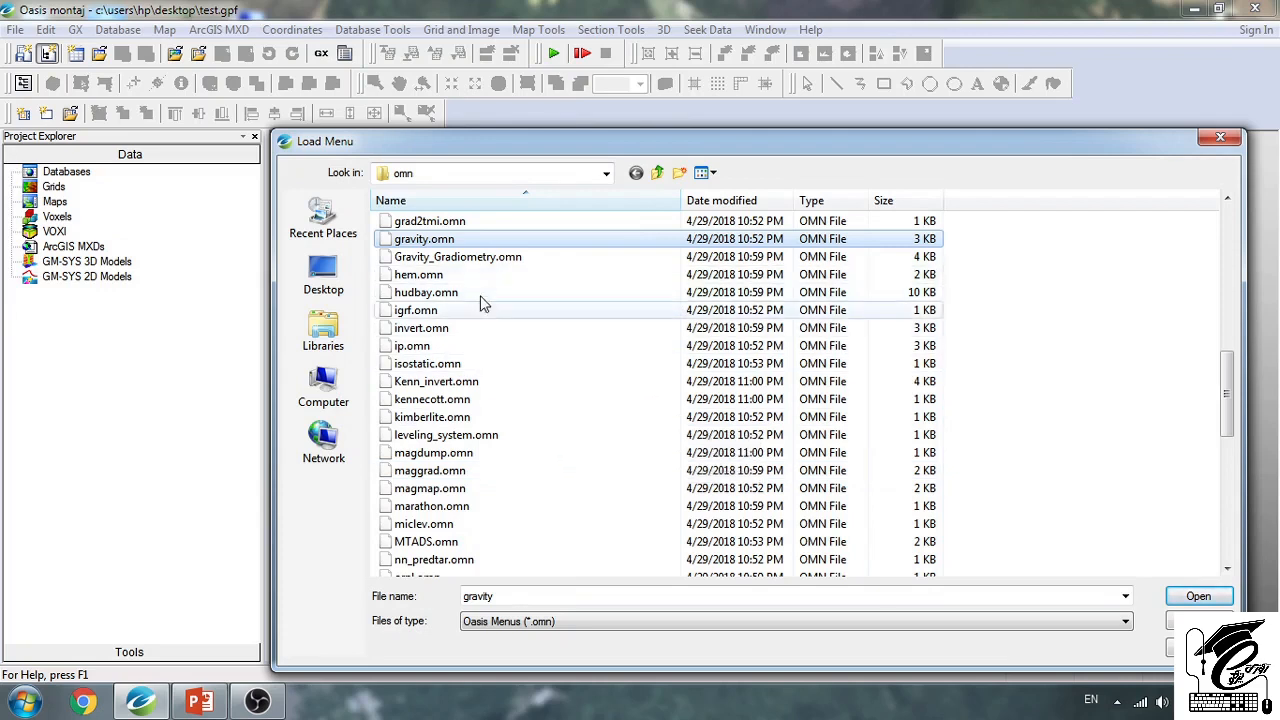
click(417, 309)
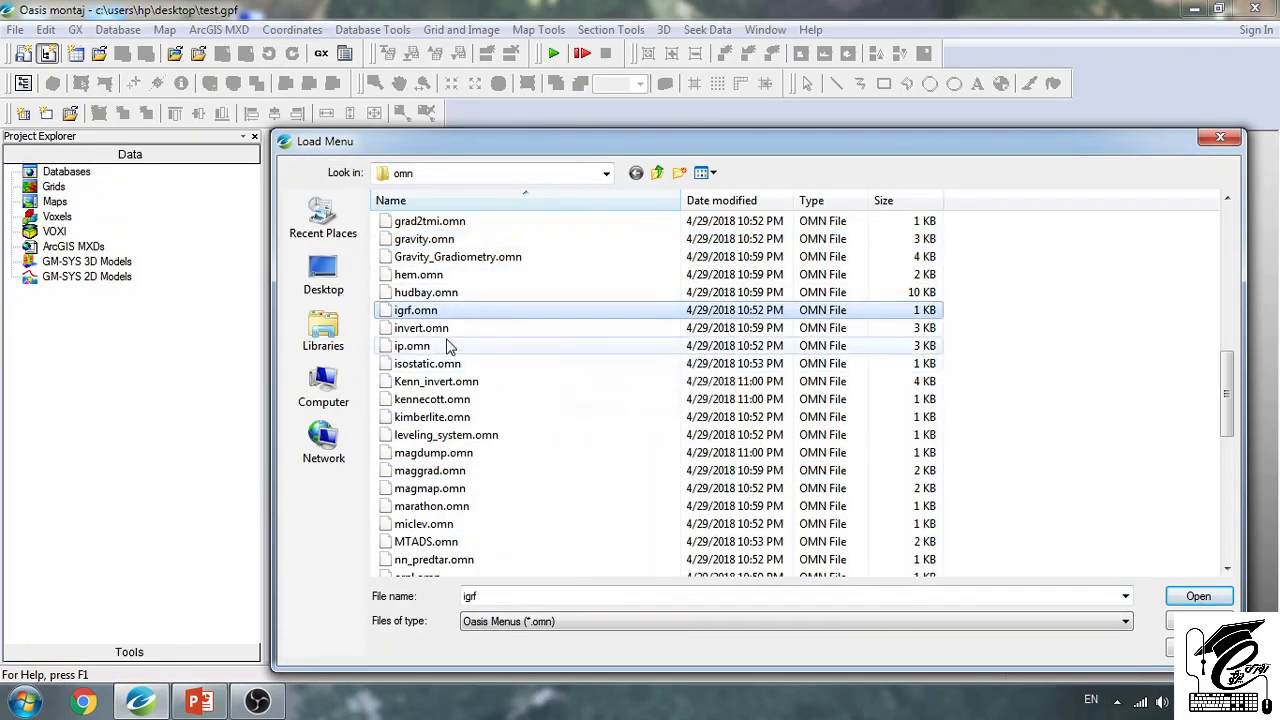
click(412, 345)
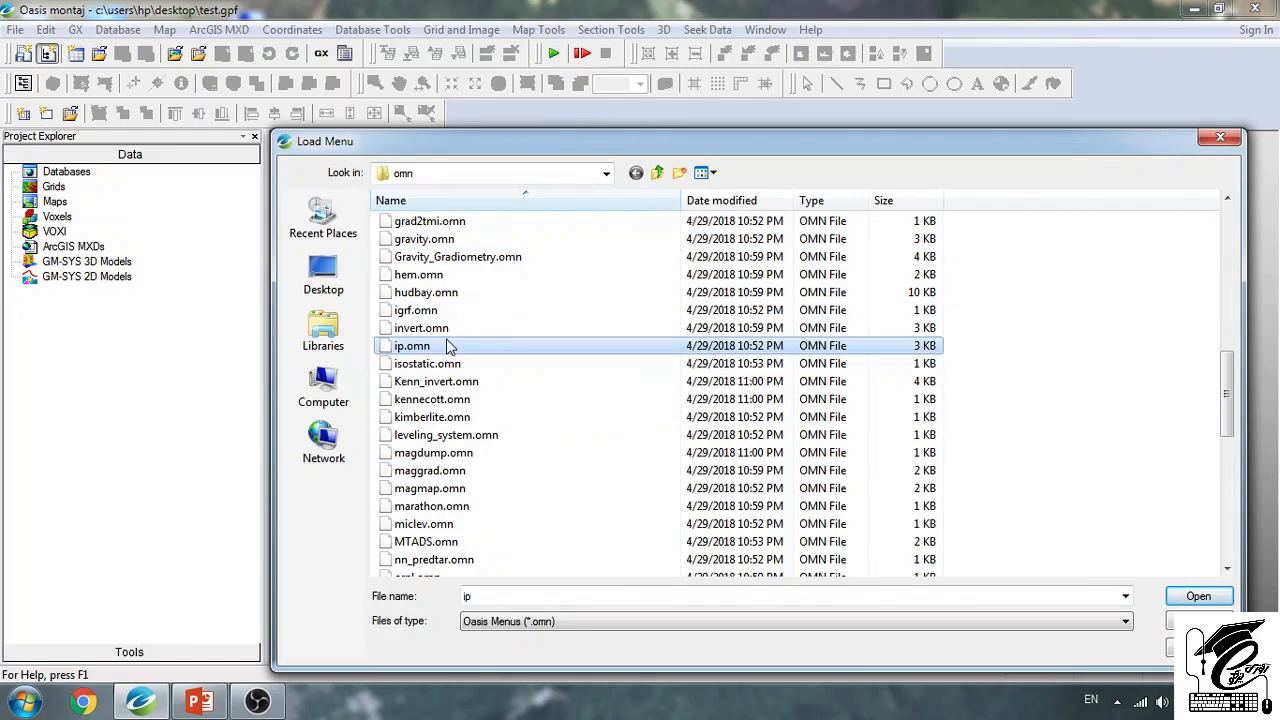
scroll(down, 3)
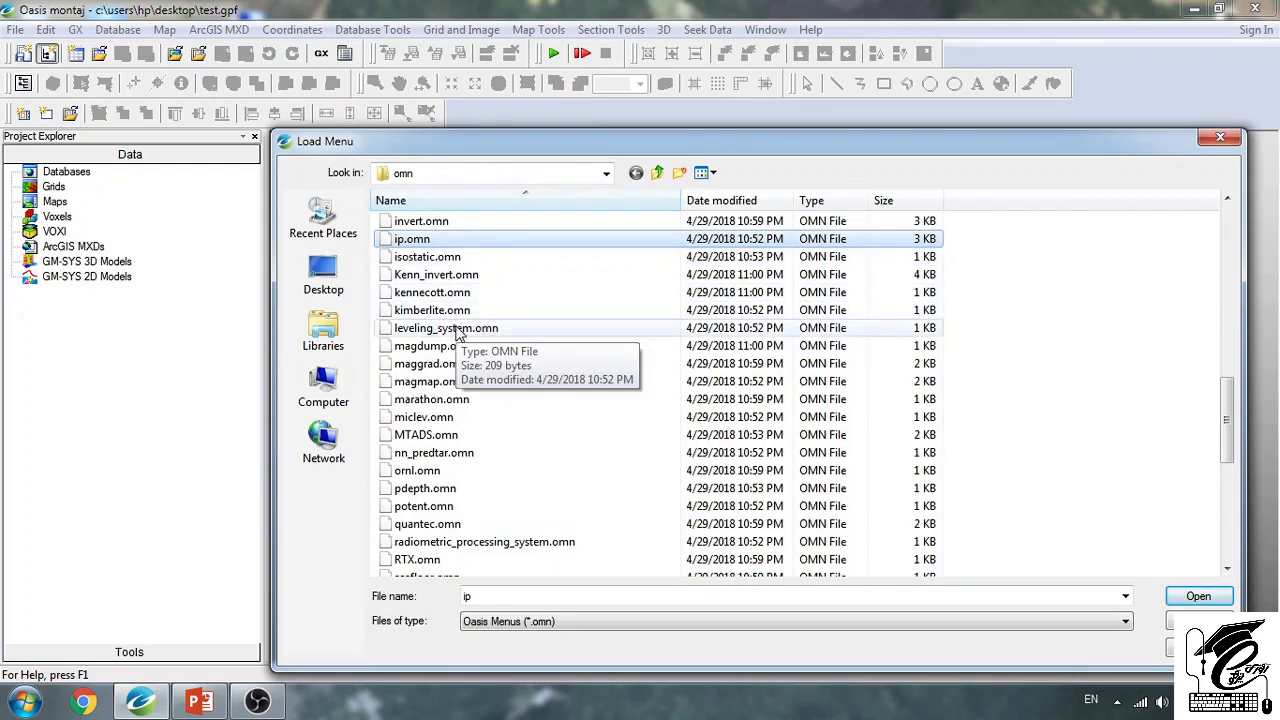
click(443, 328)
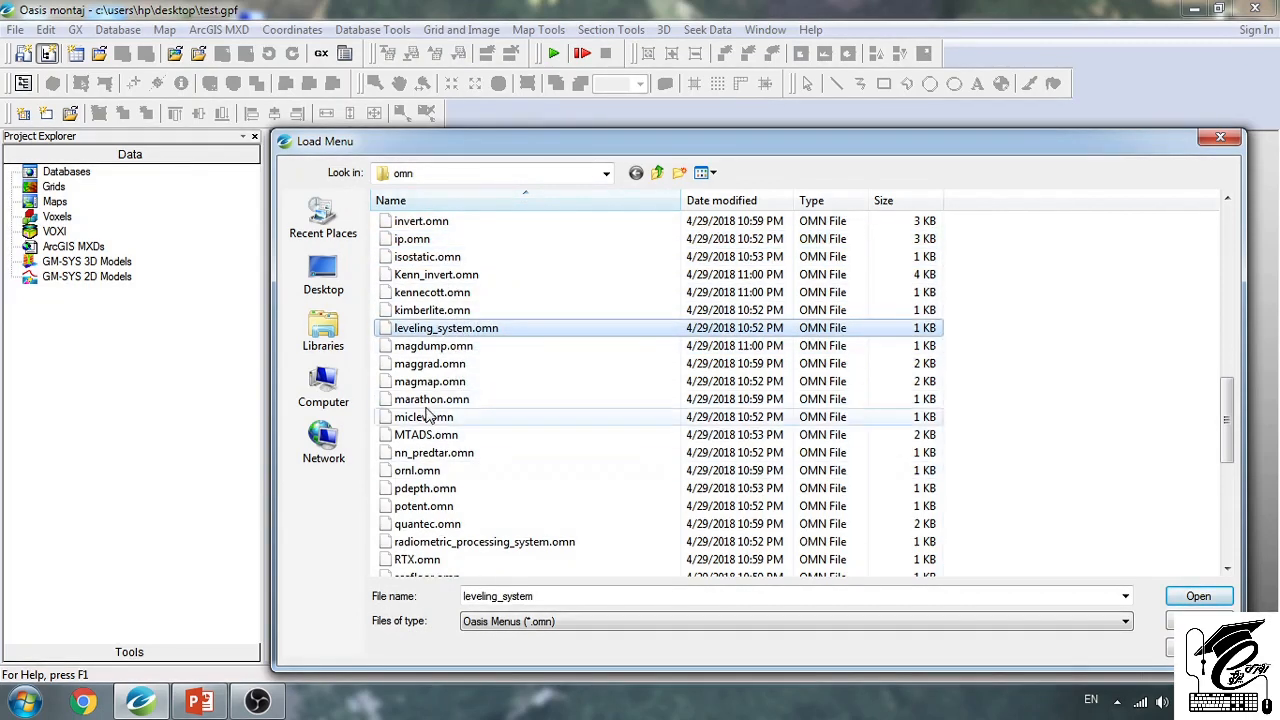
click(421, 416)
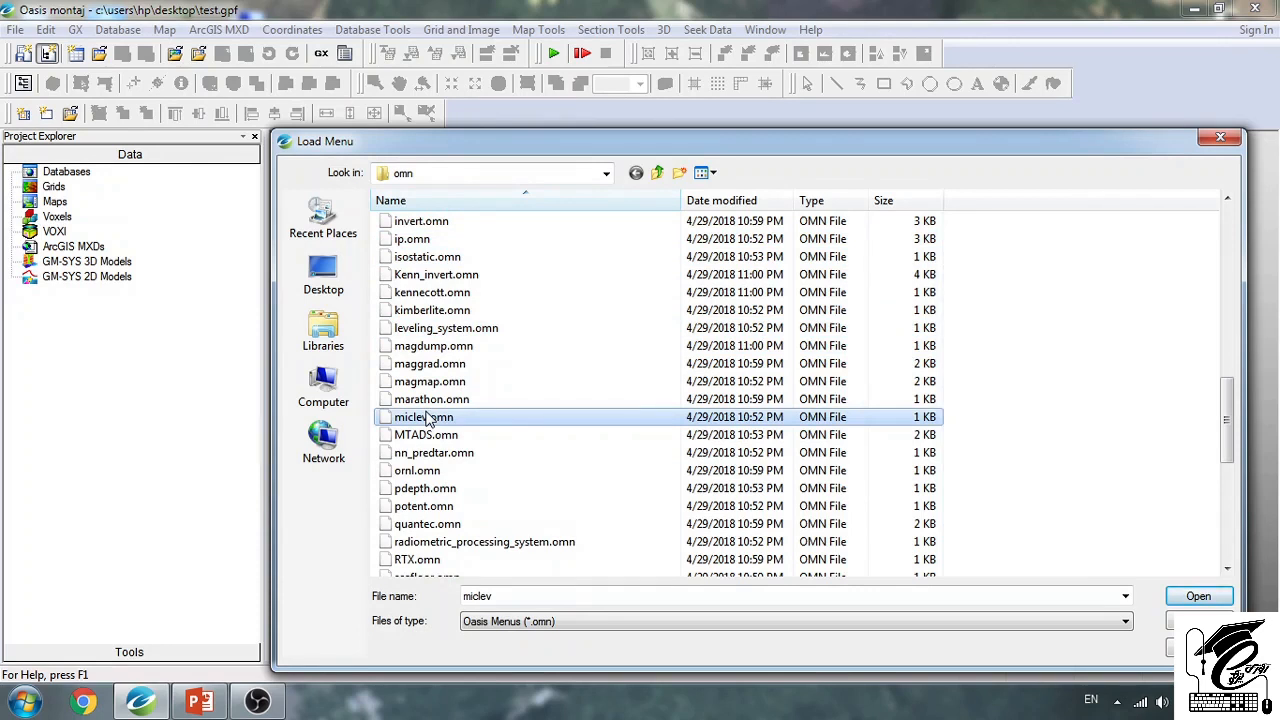
mouse_move(502, 378)
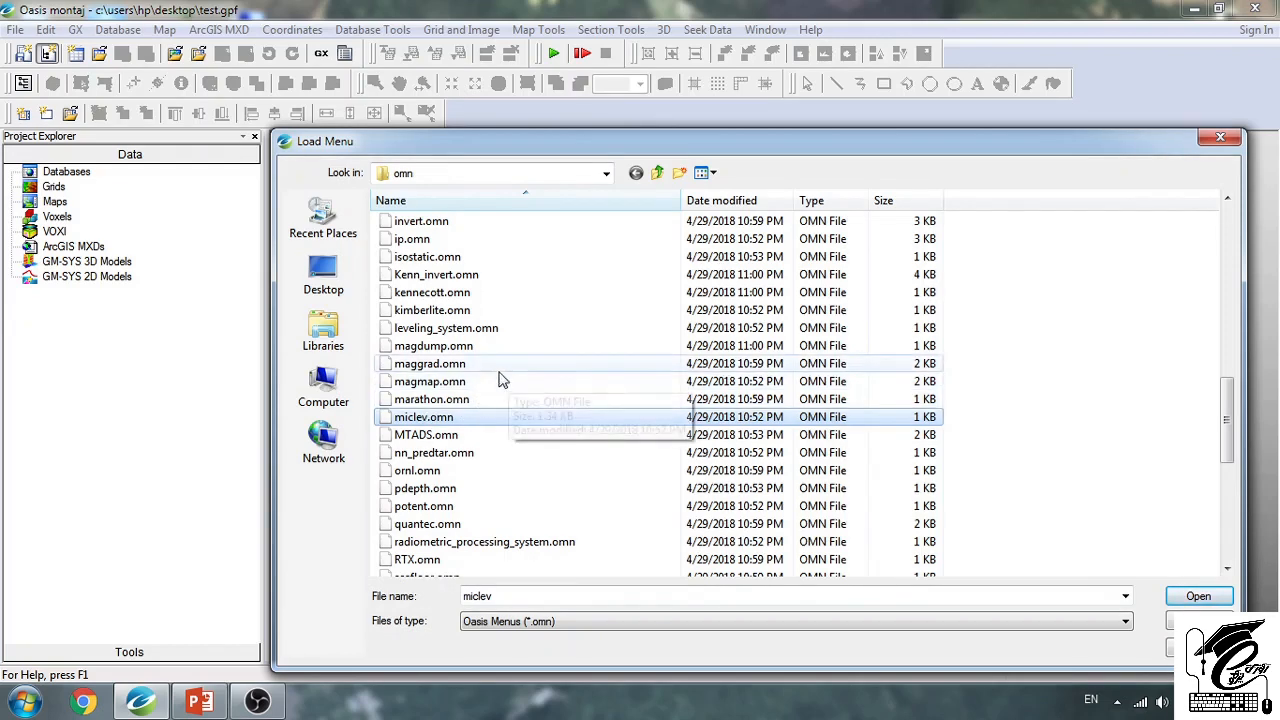
click(427, 381)
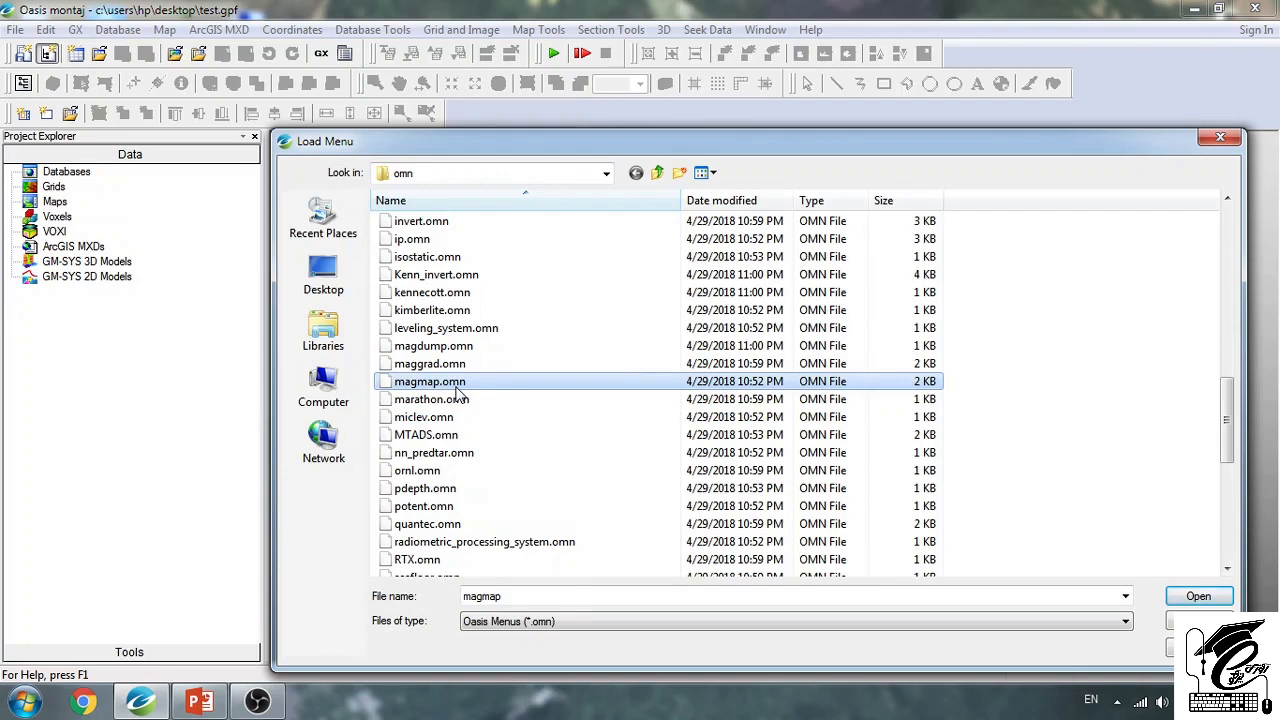
- Browse radiometric_processing_system, sed, and spi, then multi-select target.omn and drillhole.omn
scroll(down, 3)
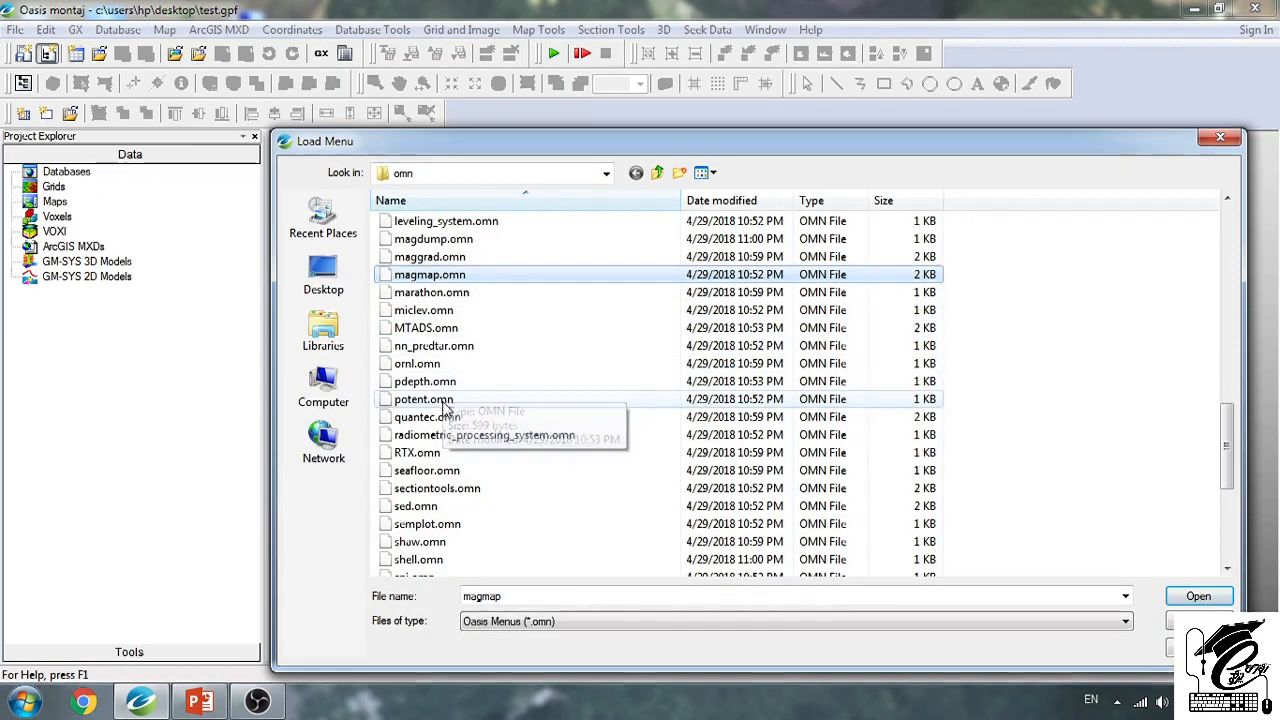
click(484, 435)
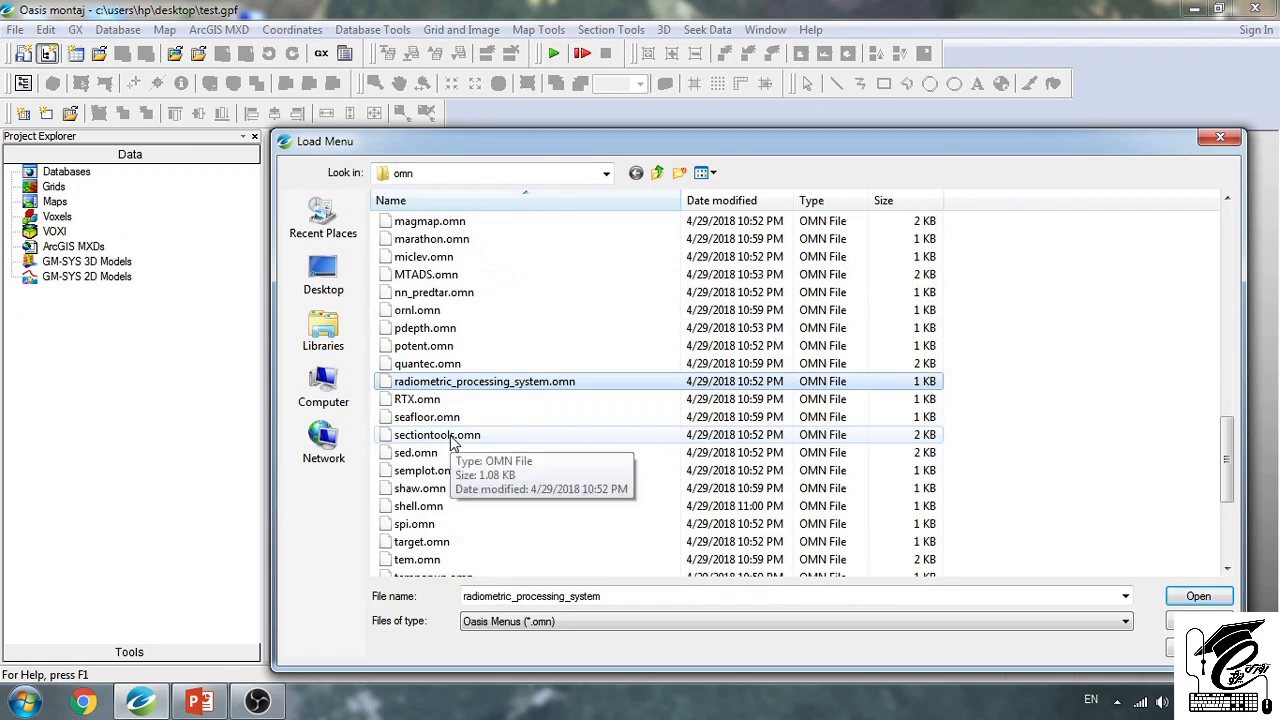
click(415, 452)
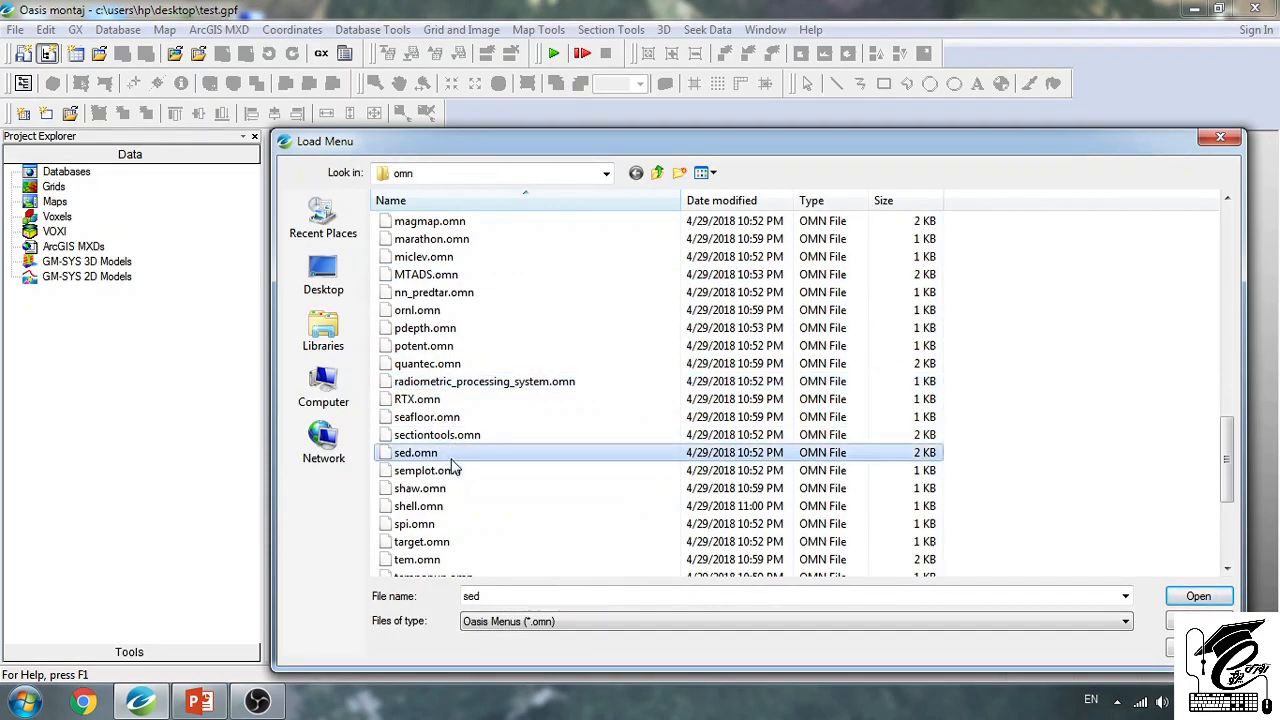
click(414, 470)
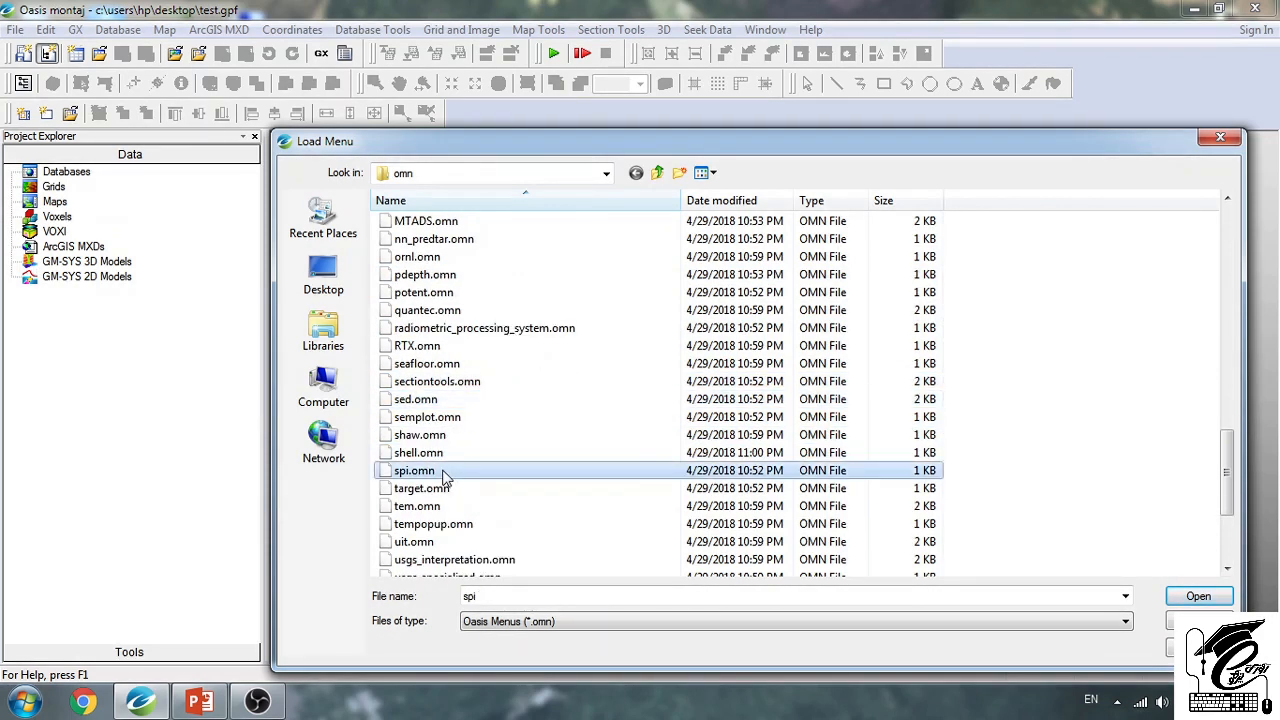
mouse_move(444, 475)
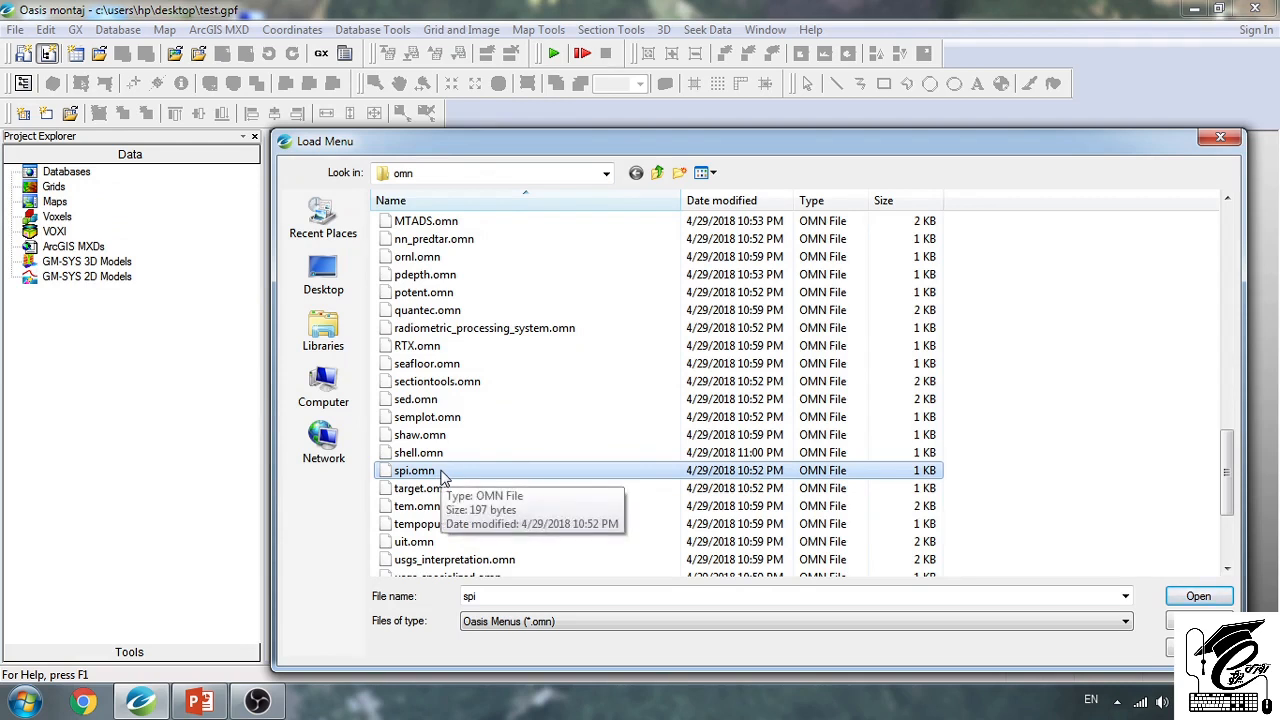
click(421, 487)
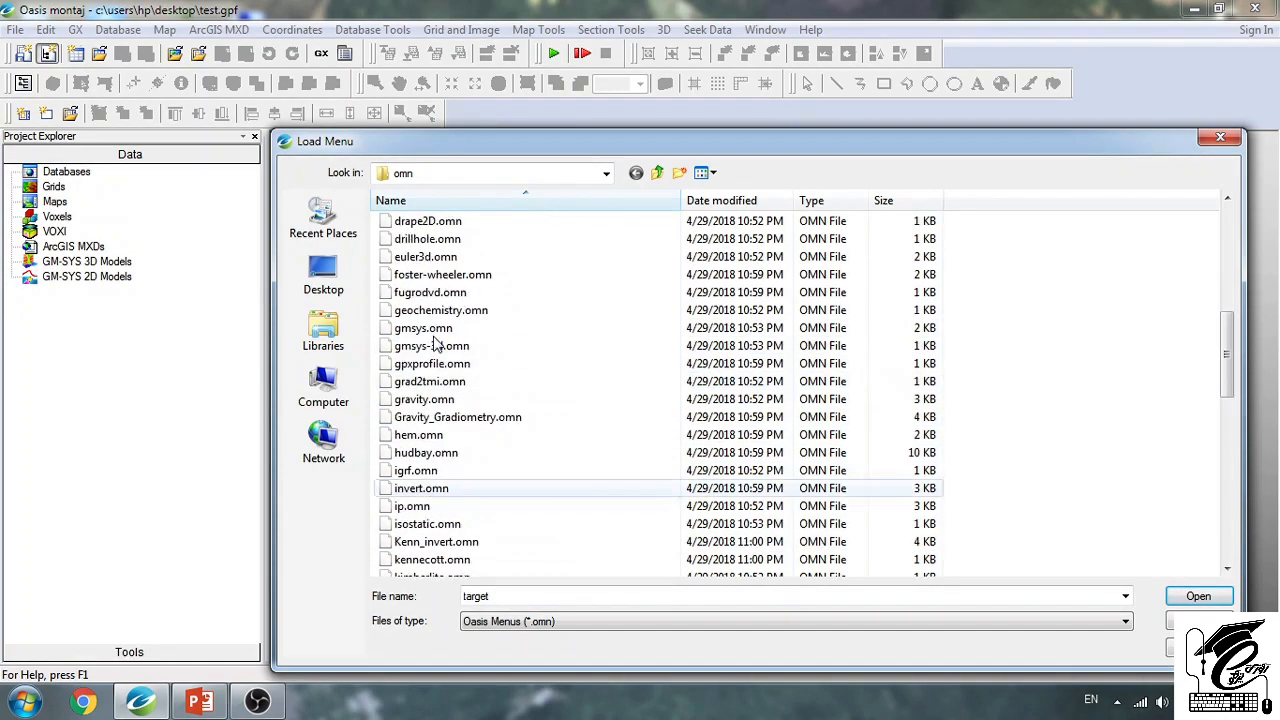
click(429, 345)
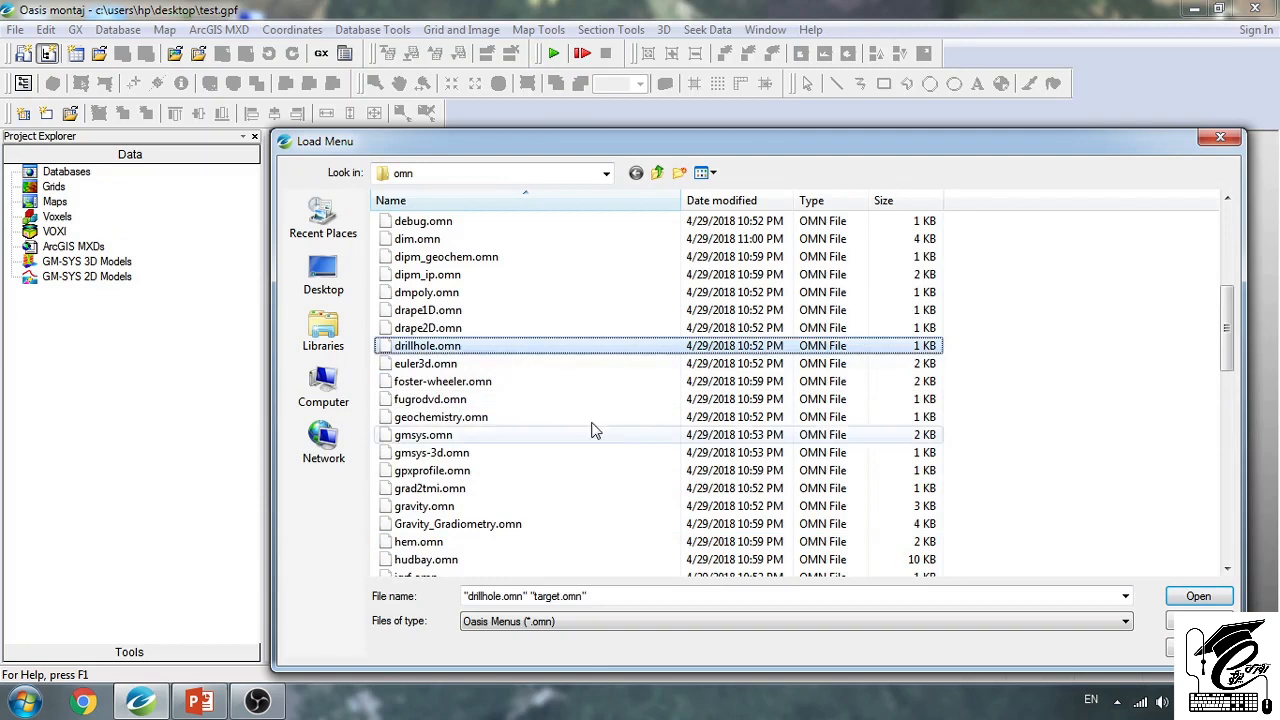
scroll(down, 3)
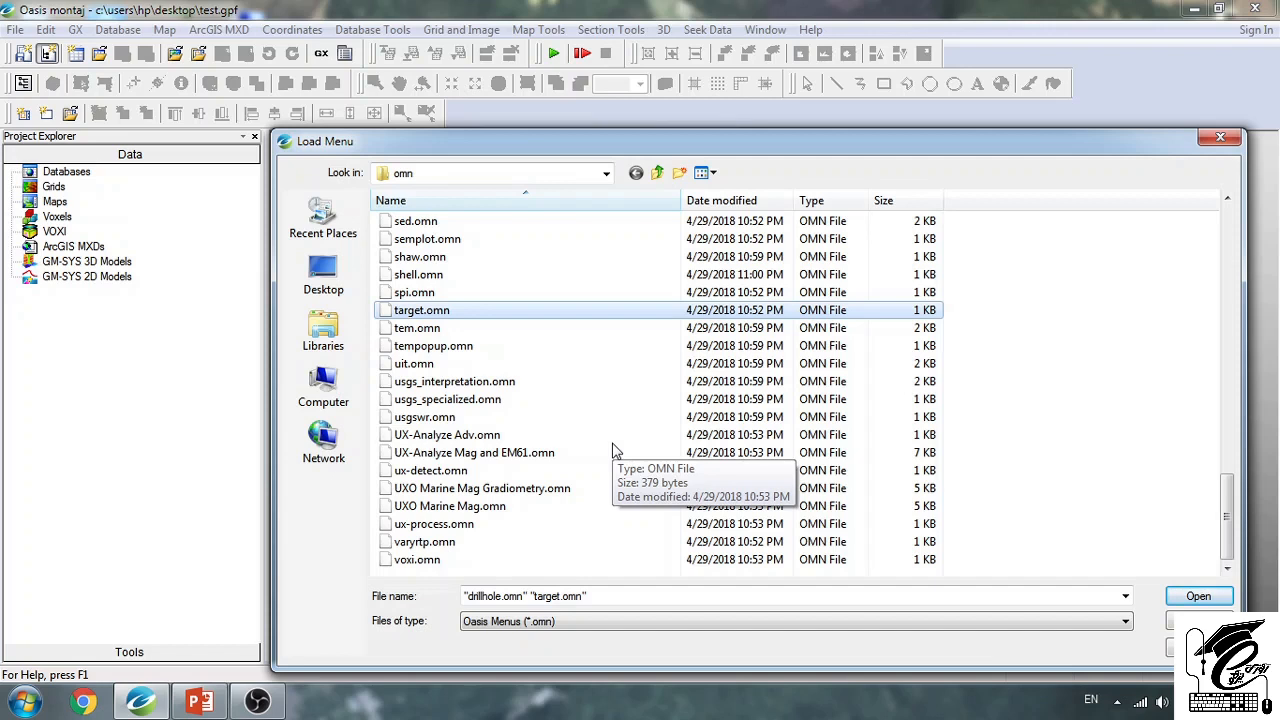
mouse_move(615, 450)
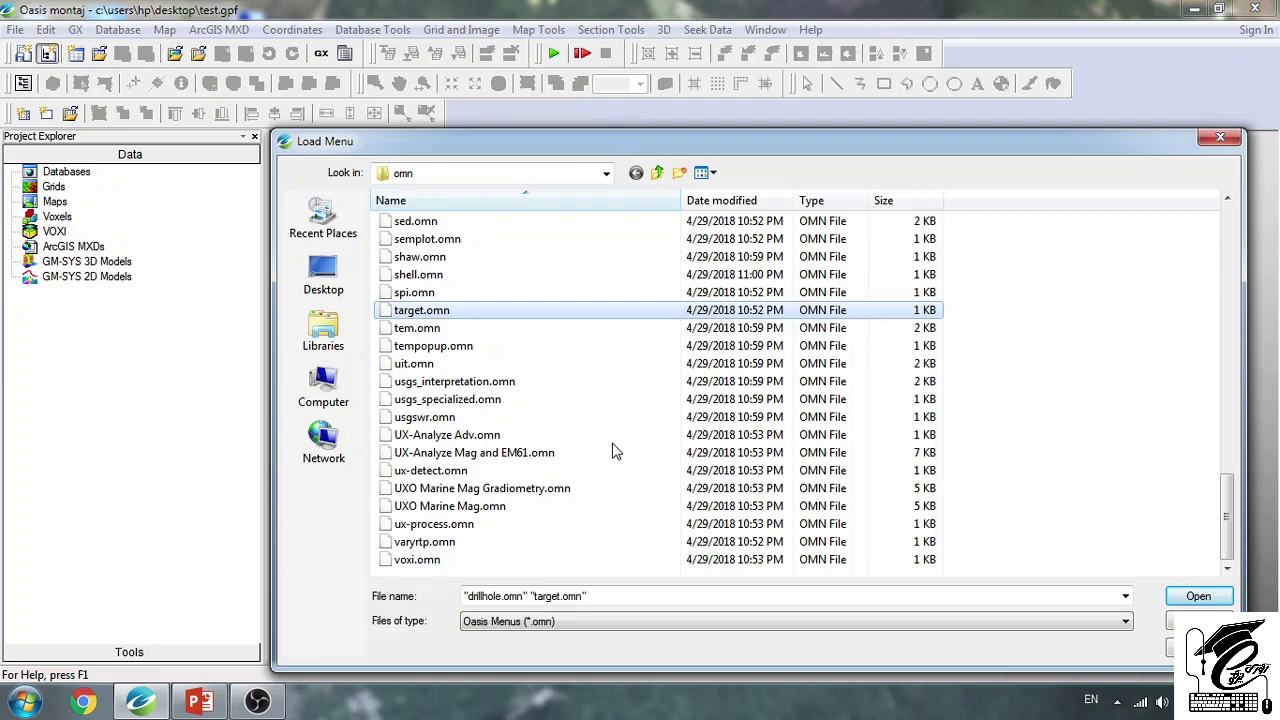
mouse_move(502, 399)
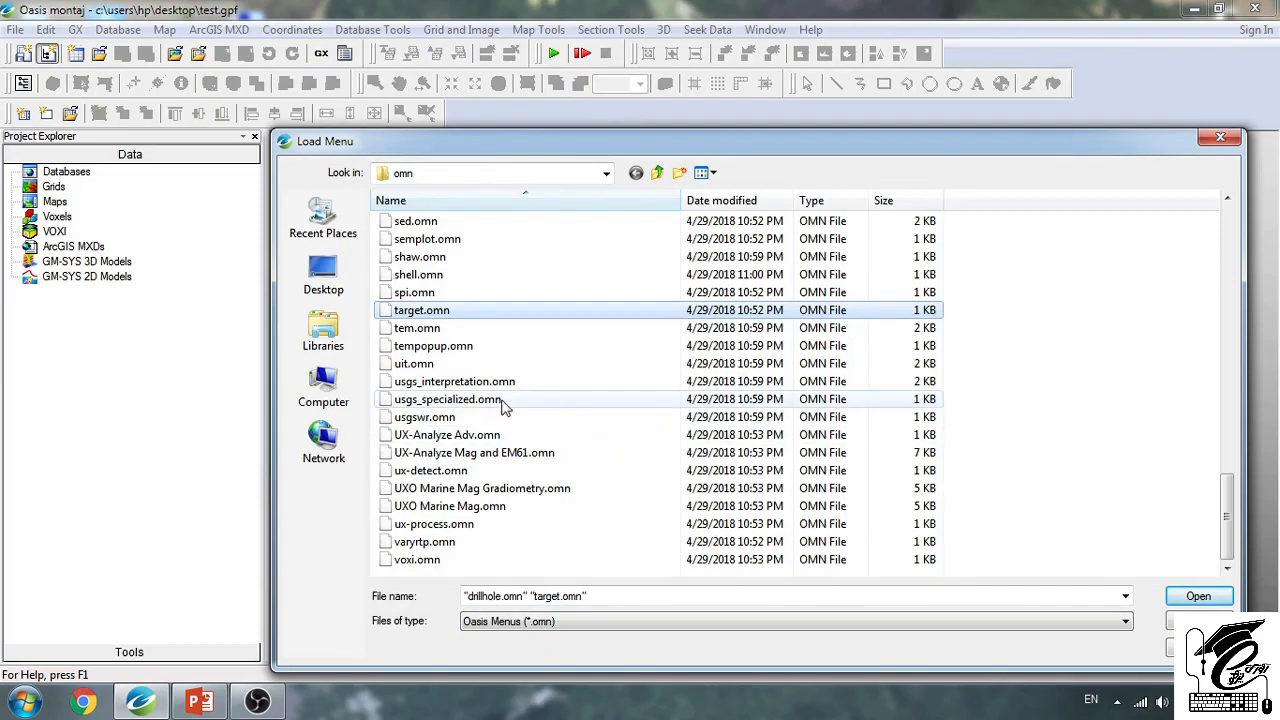
- Browse usgs_interpretation, UXO Marine Mag menus and voxi.omn, then cancel without loading
click(453, 381)
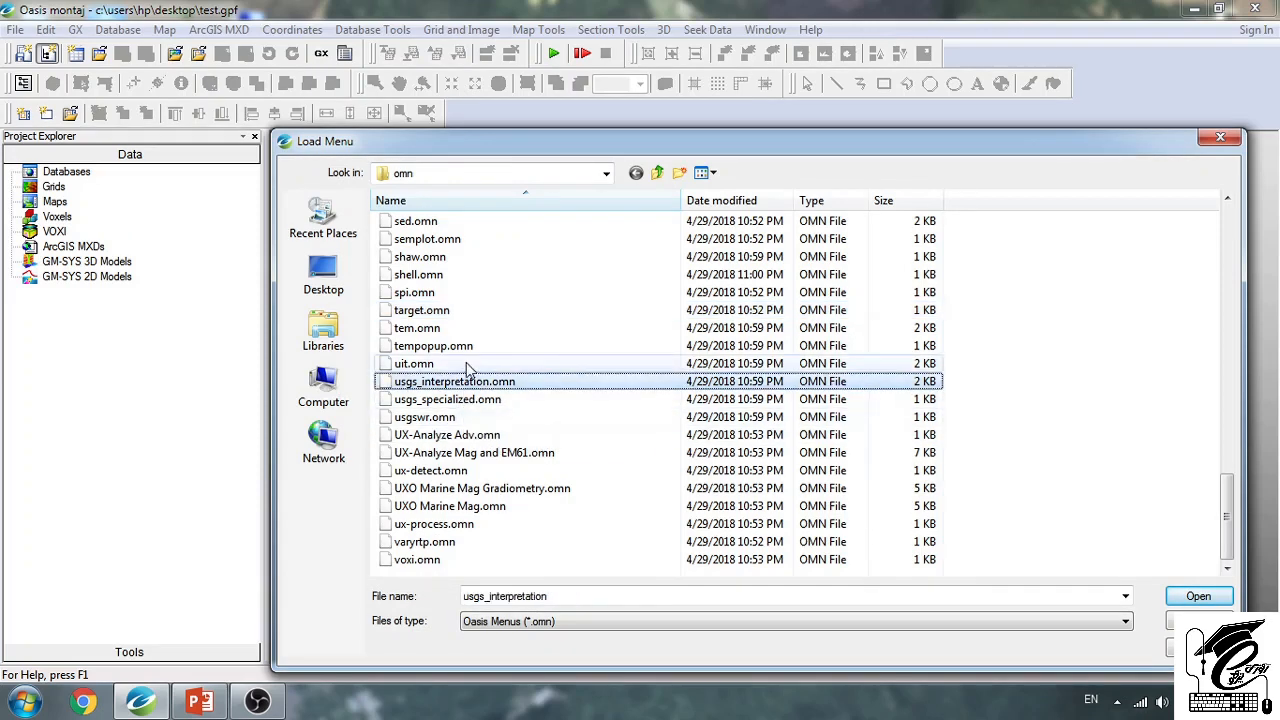
click(478, 488)
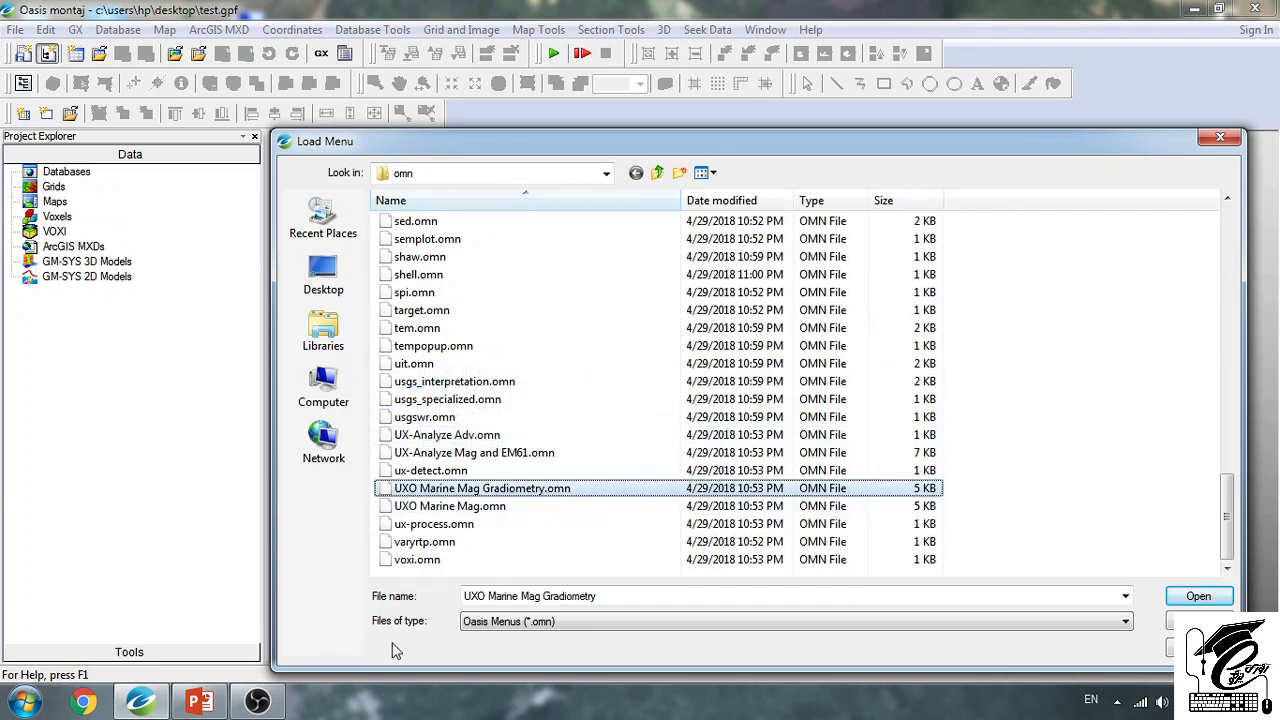
click(449, 506)
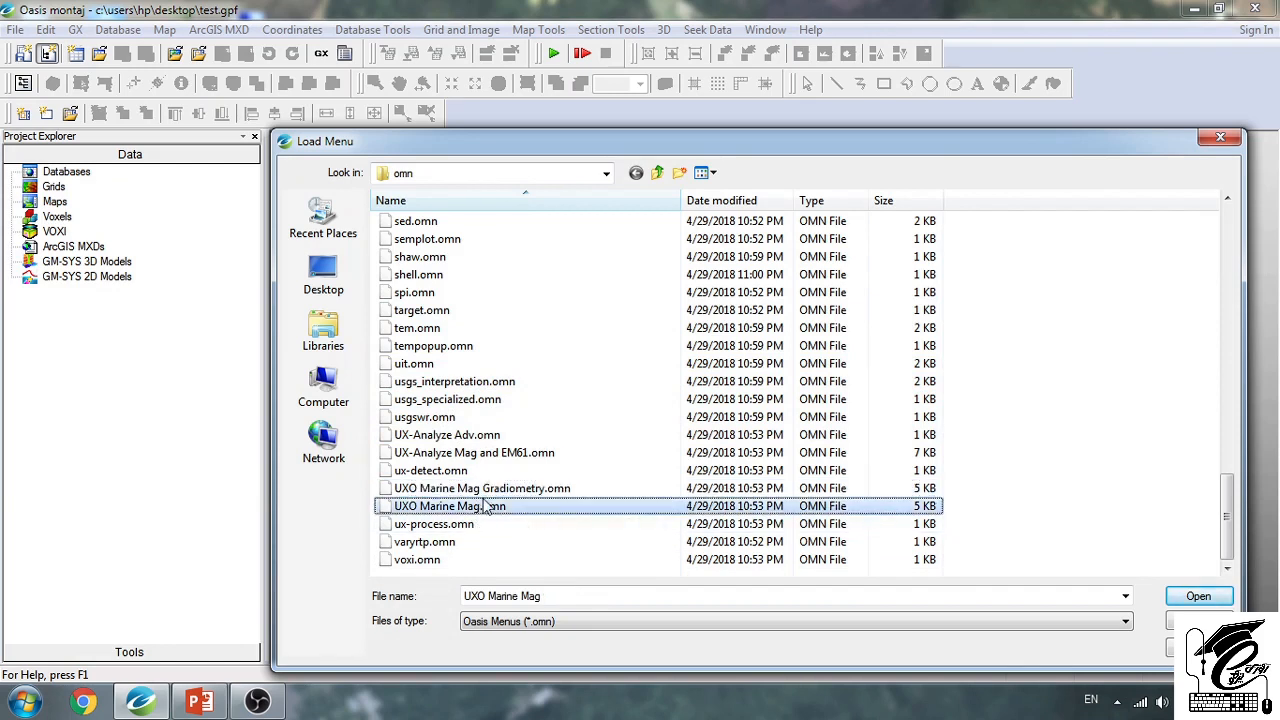
click(480, 488)
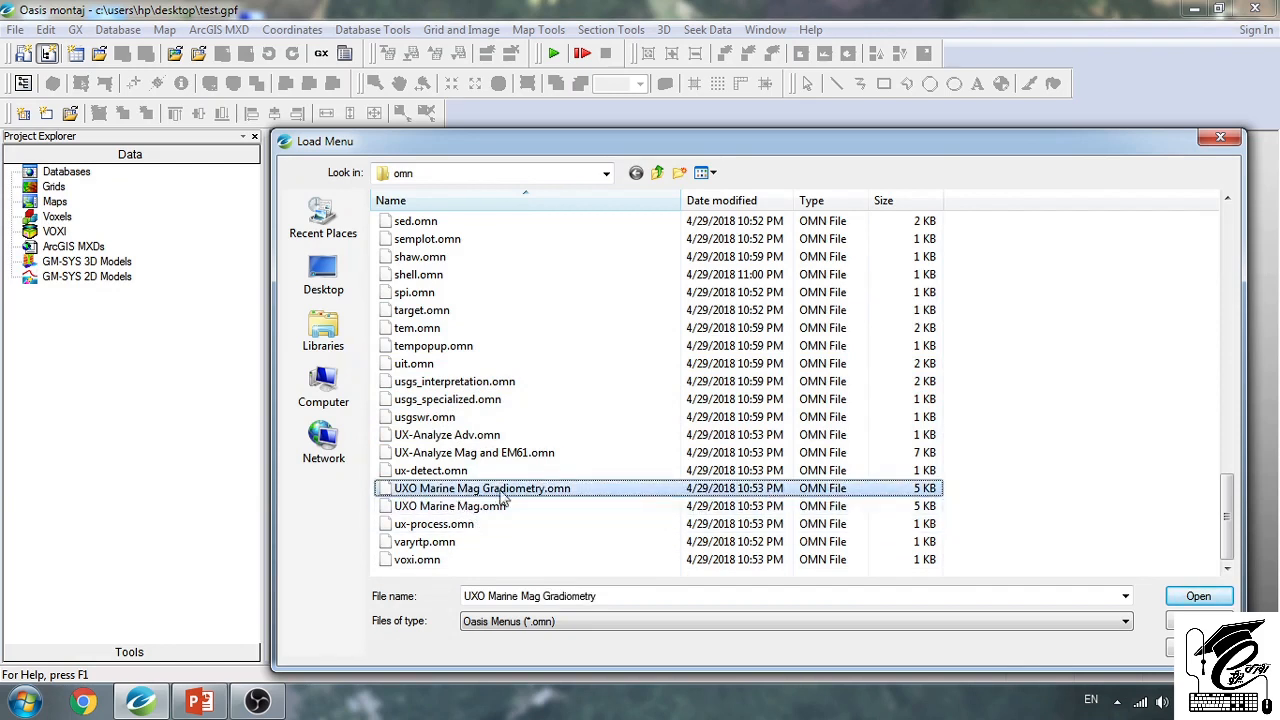
mouse_move(548, 519)
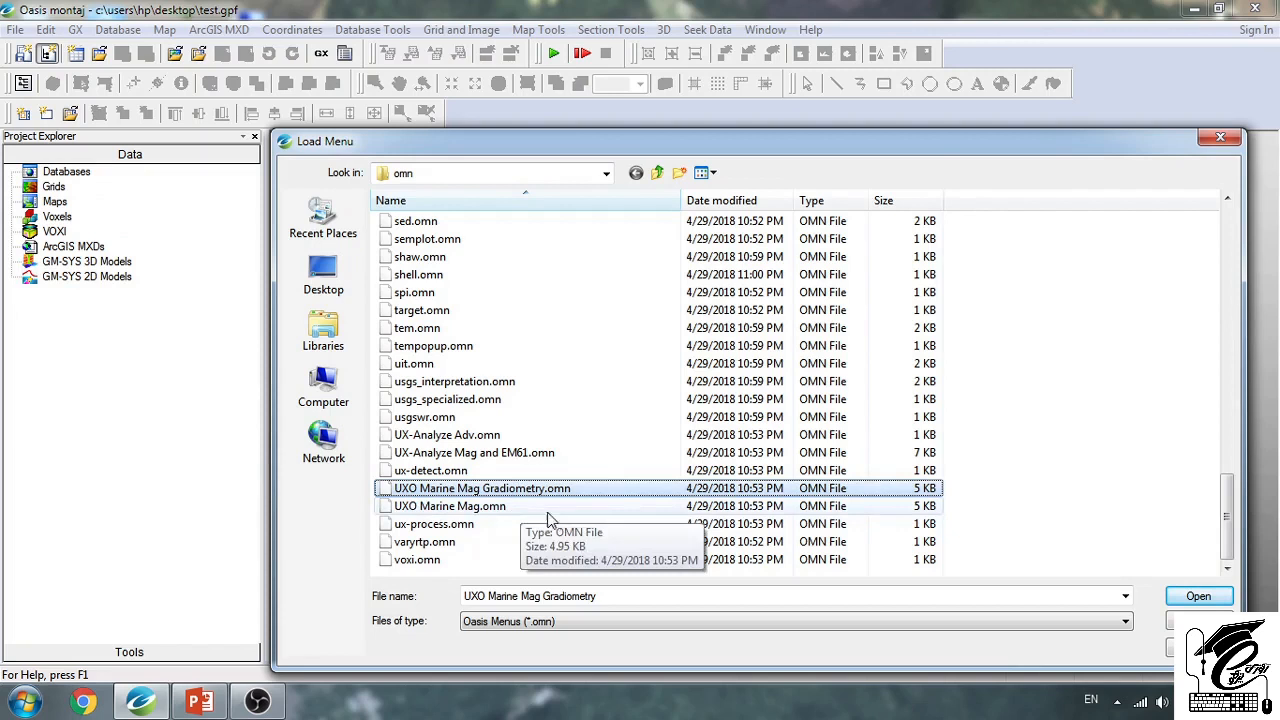
click(417, 559)
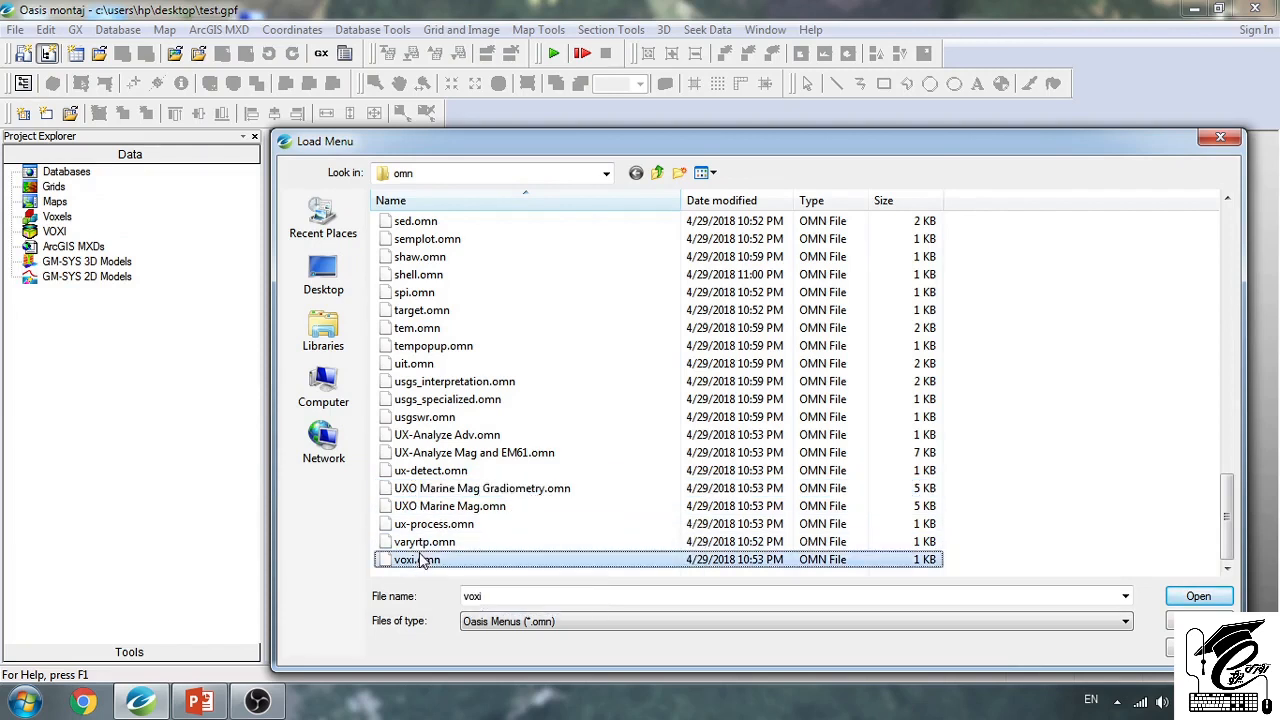
mouse_move(1143, 478)
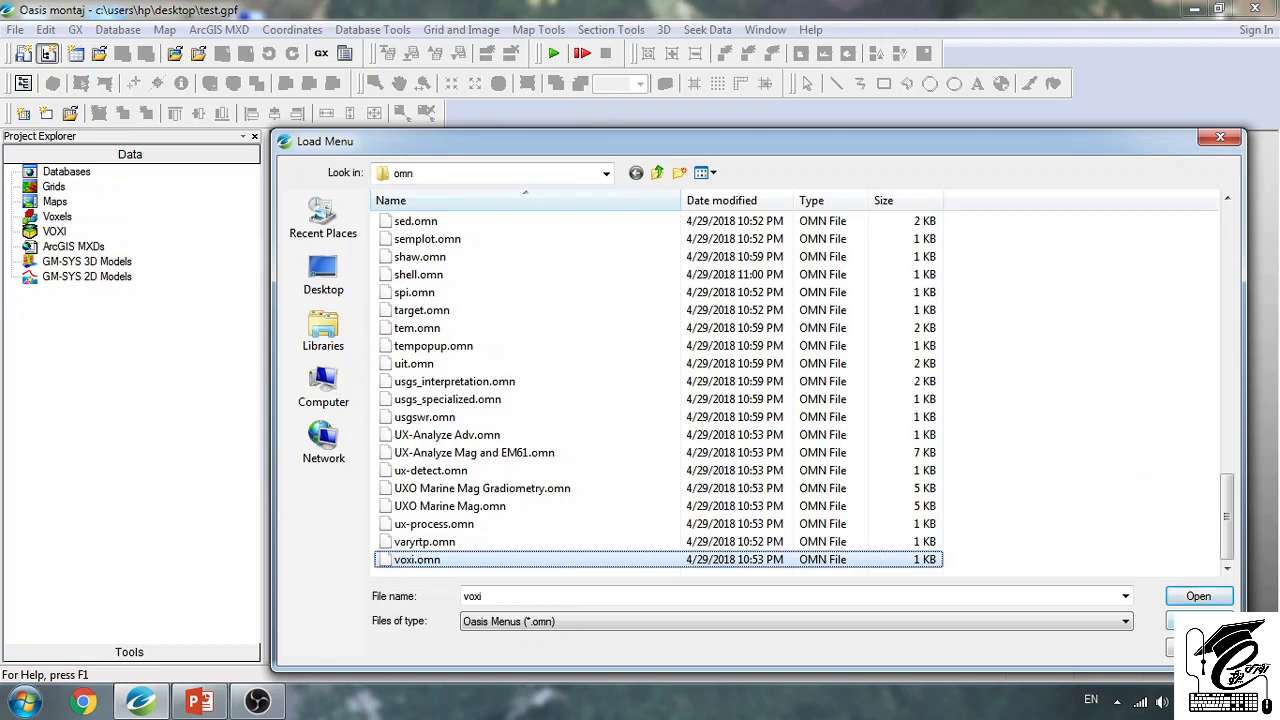
click(1199, 595)
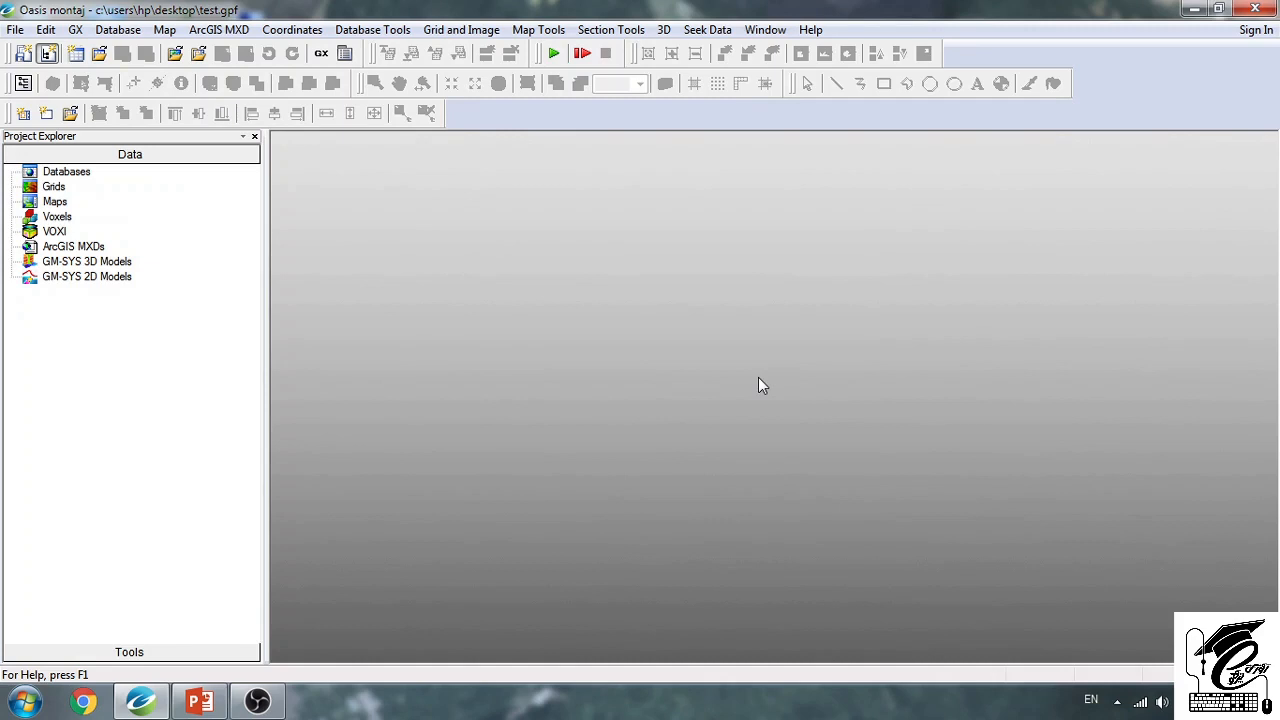
mouse_move(405, 245)
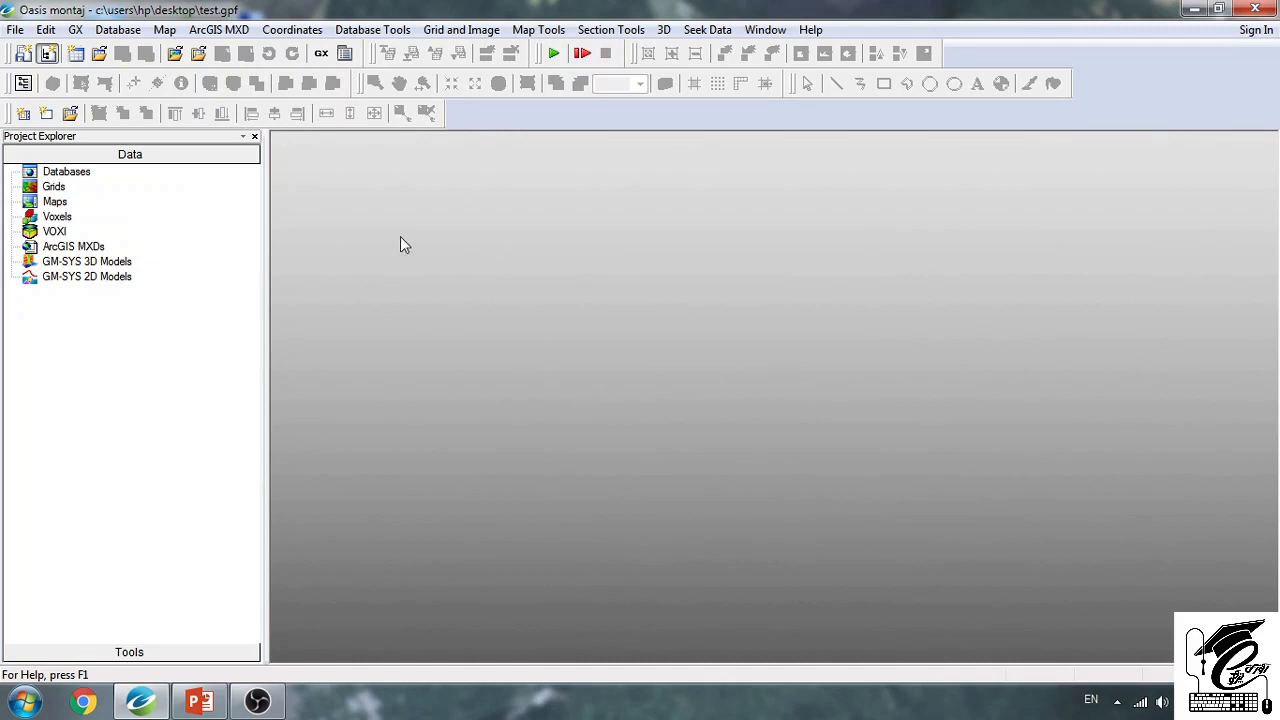
mouse_move(290, 95)
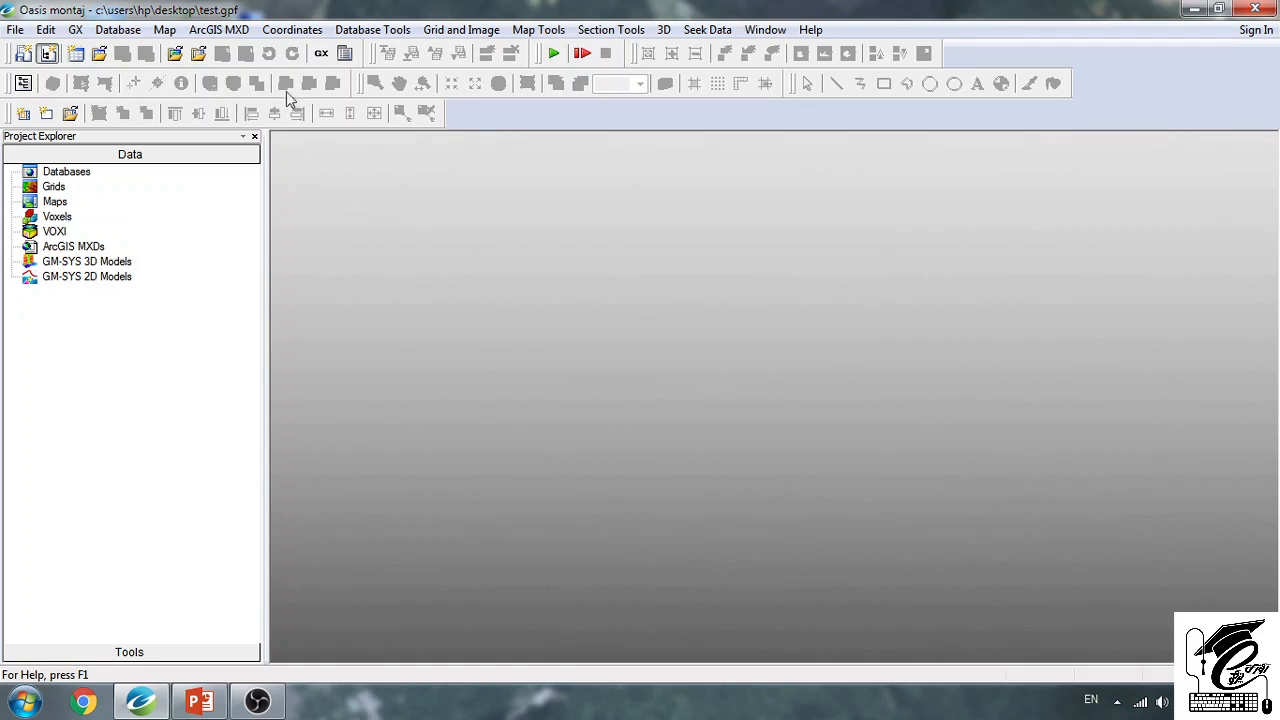
mouse_move(218, 30)
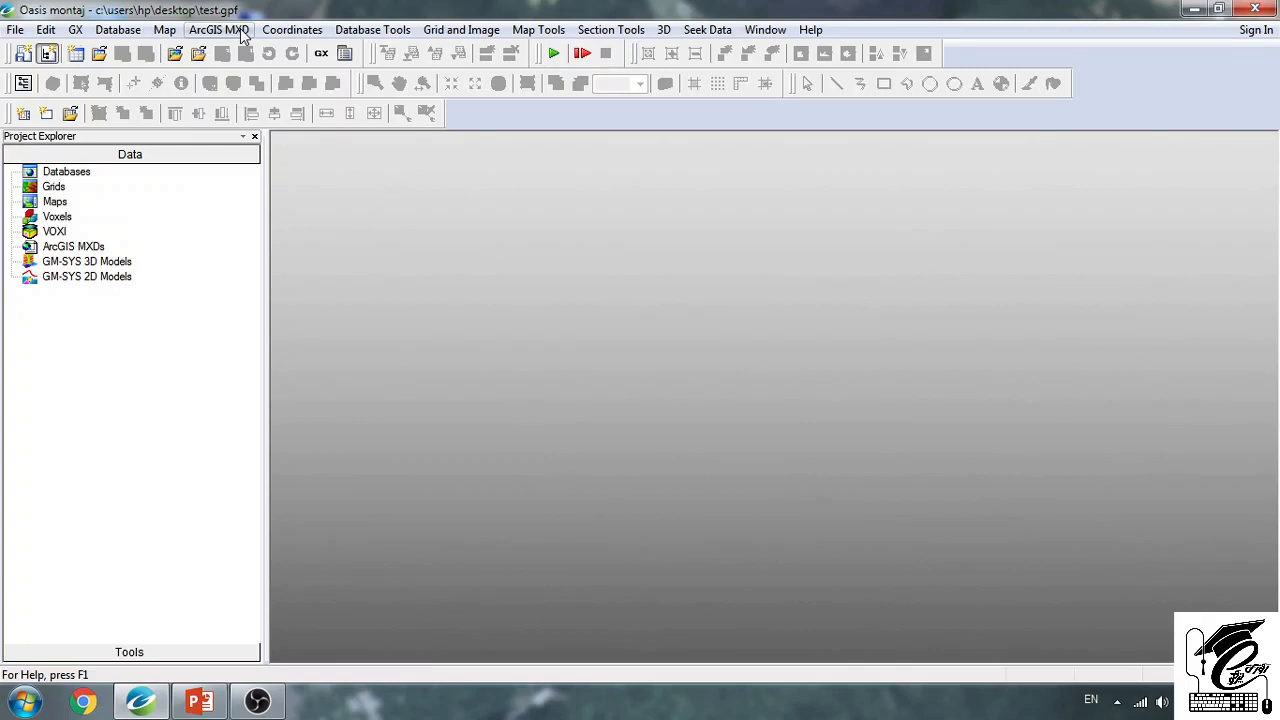
- Show the ArcGIS MXD menu with its New MXD, Open MXD and Metadata commands
click(224, 29)
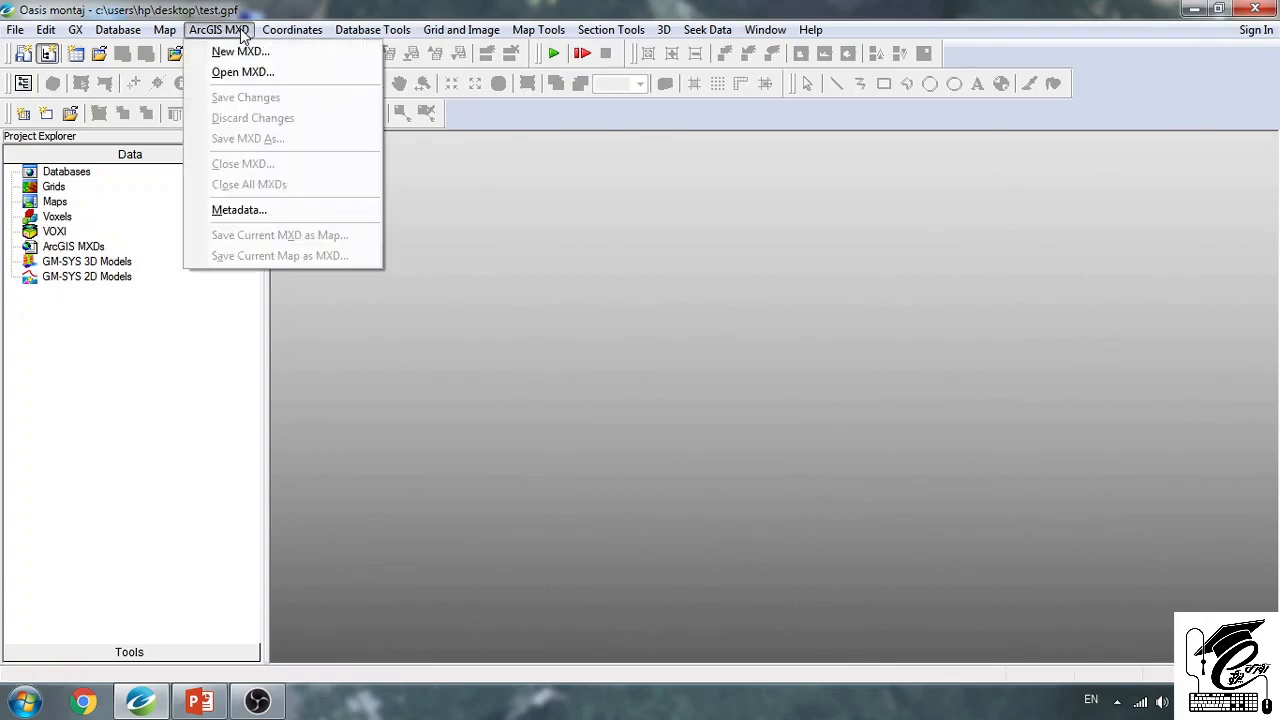
mouse_move(243, 34)
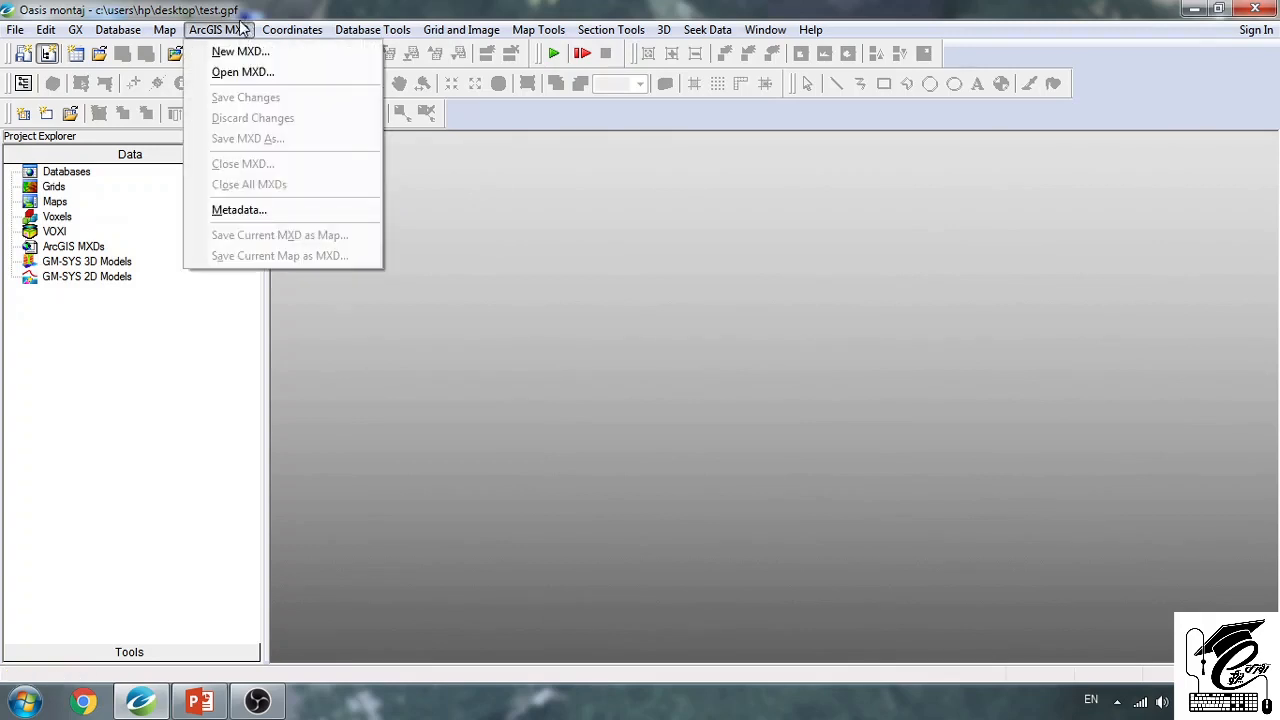
mouse_move(225, 50)
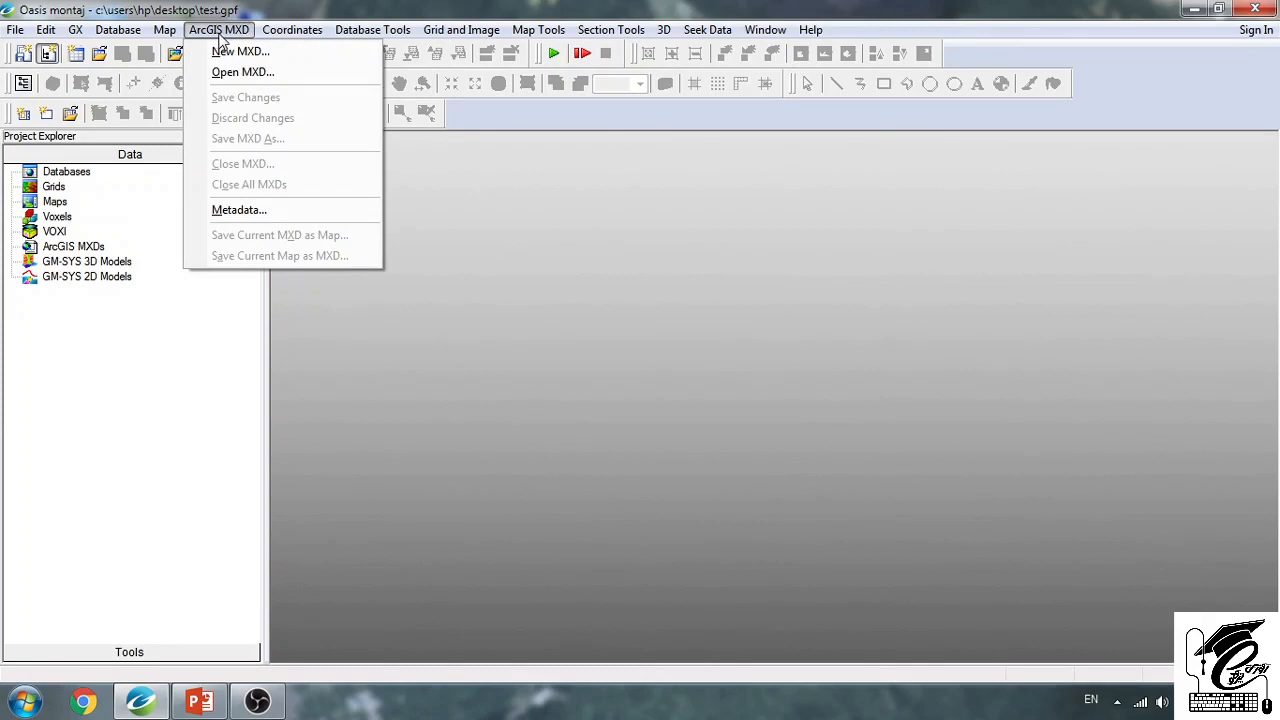
mouse_move(246, 76)
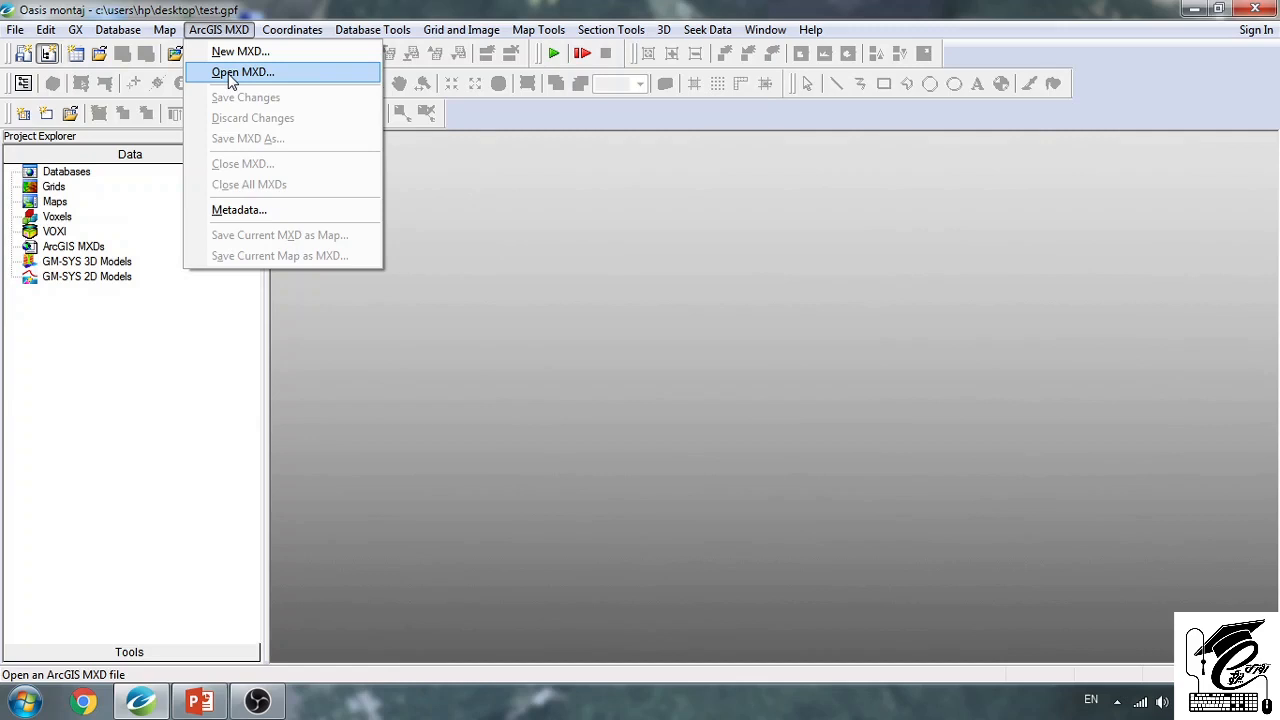
mouse_move(265, 120)
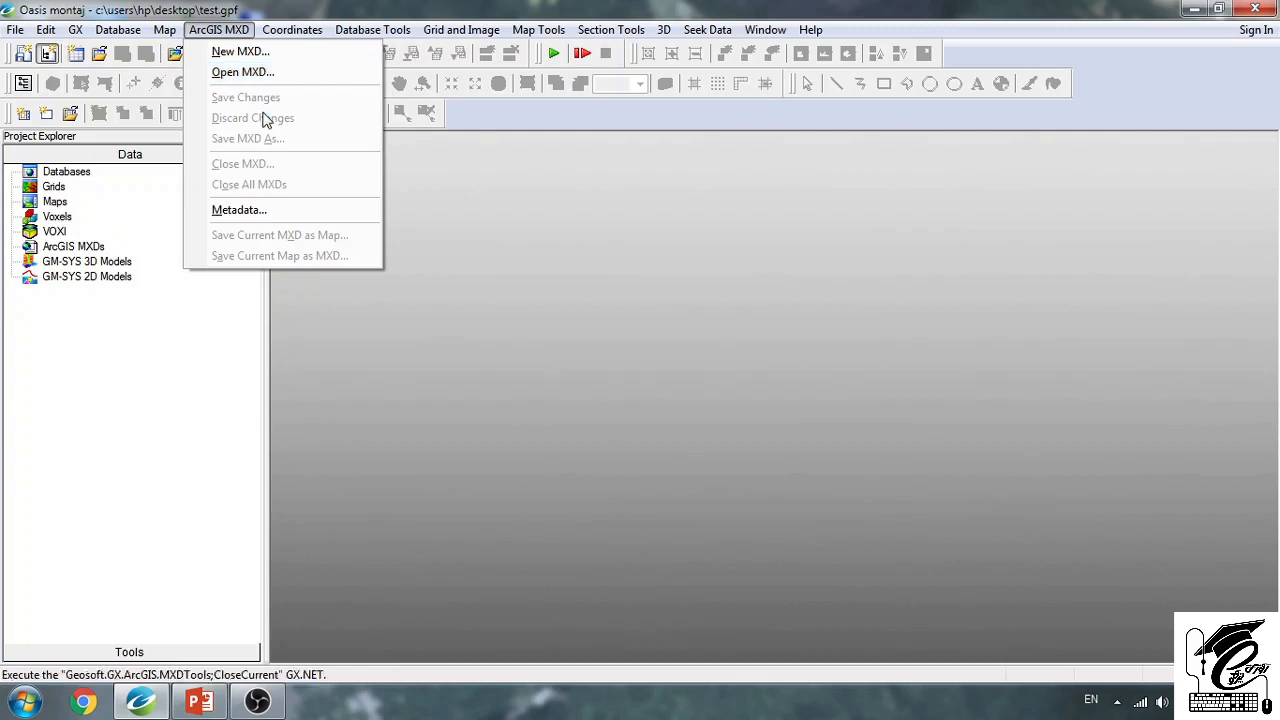